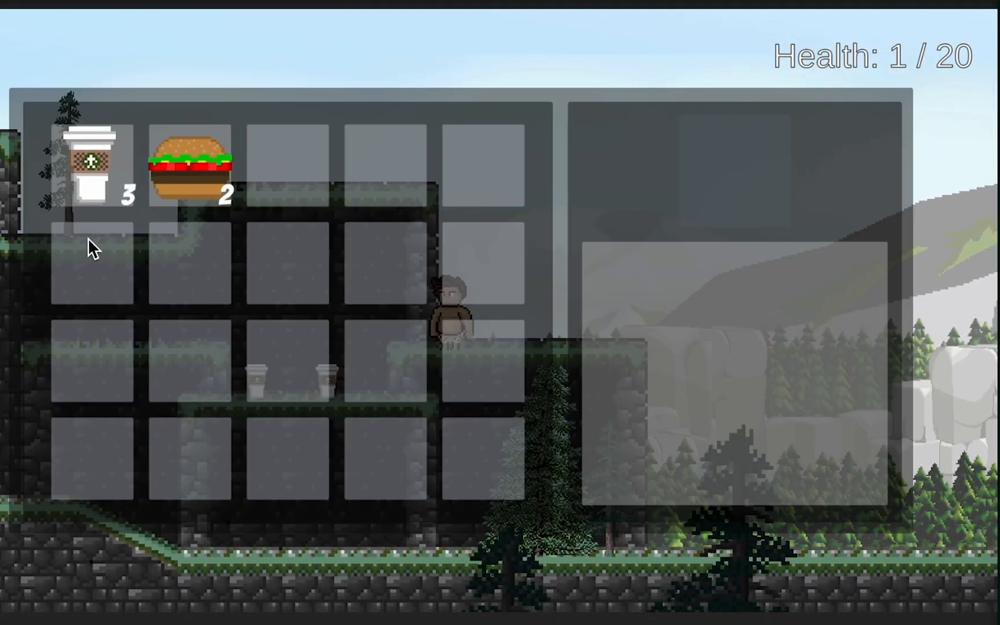
Step: Drink two coffees in Play mode, then scroll ItemSlot.cs down to OnRightClick()
left_click(91, 166)
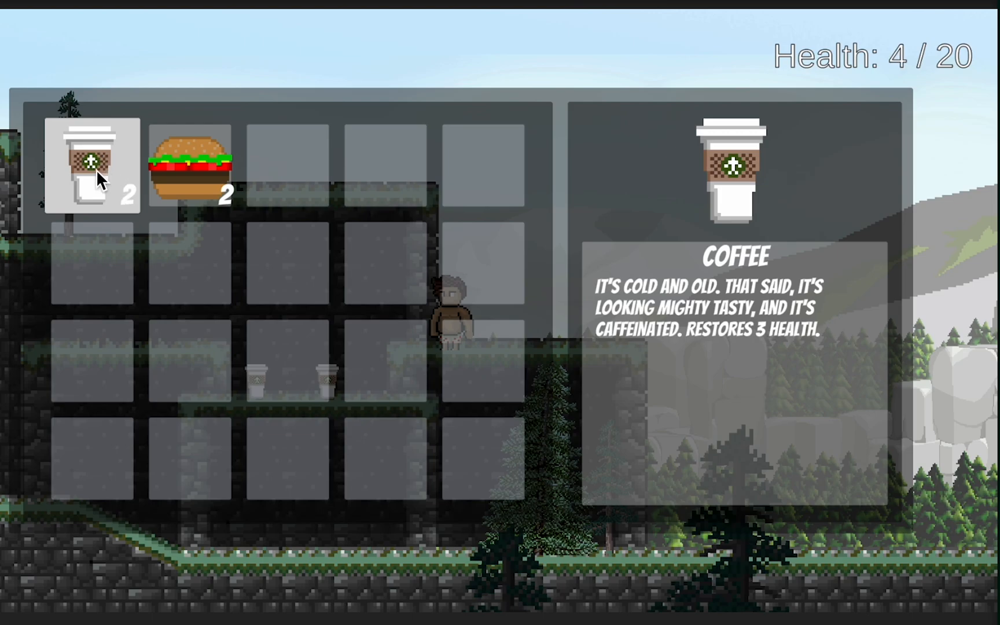
left_click(95, 166)
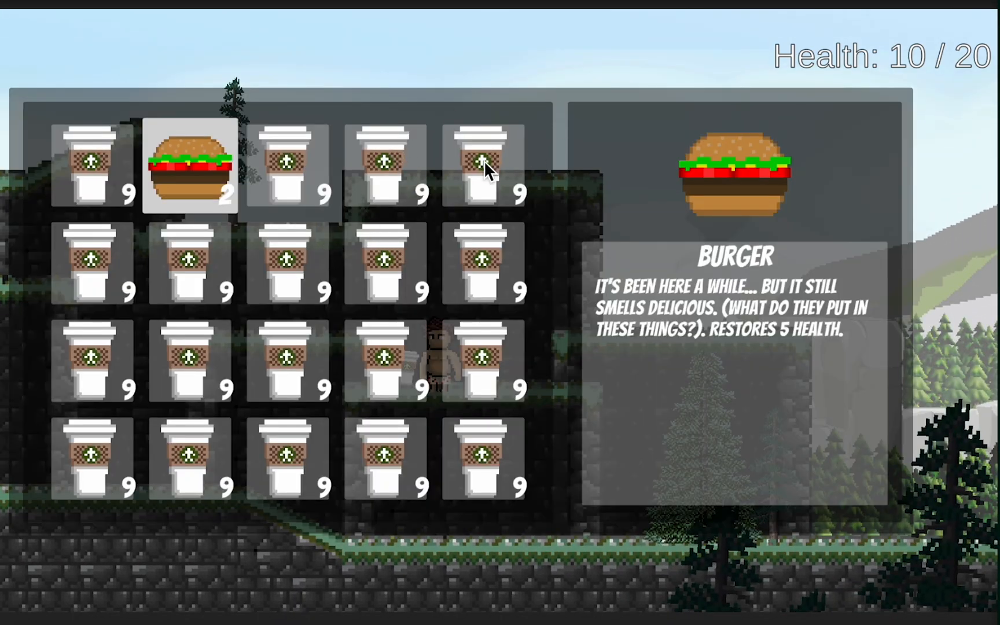
mouse_move(668, 238)
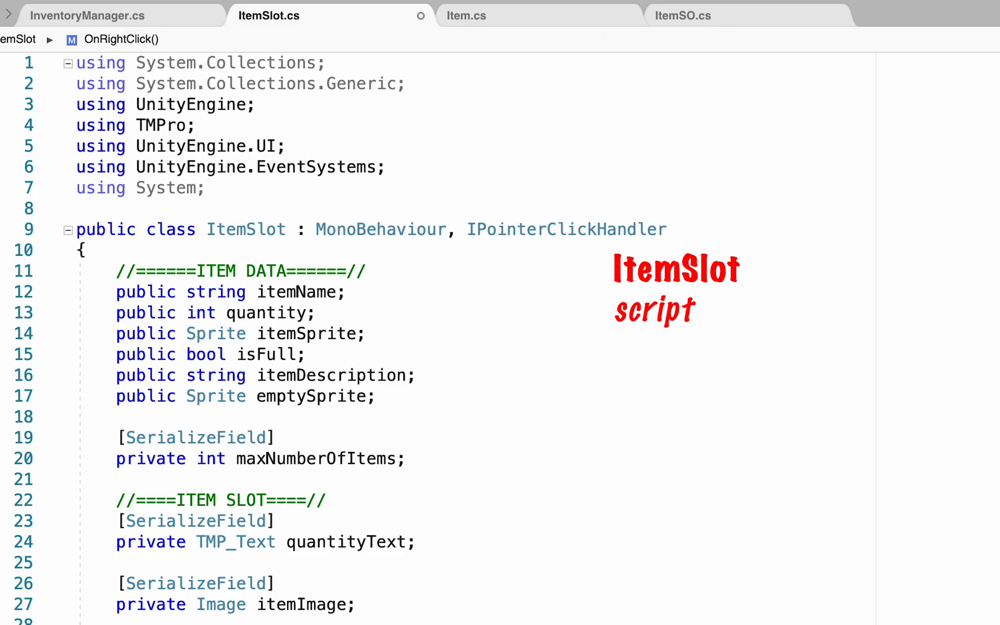
scroll("down", 3)
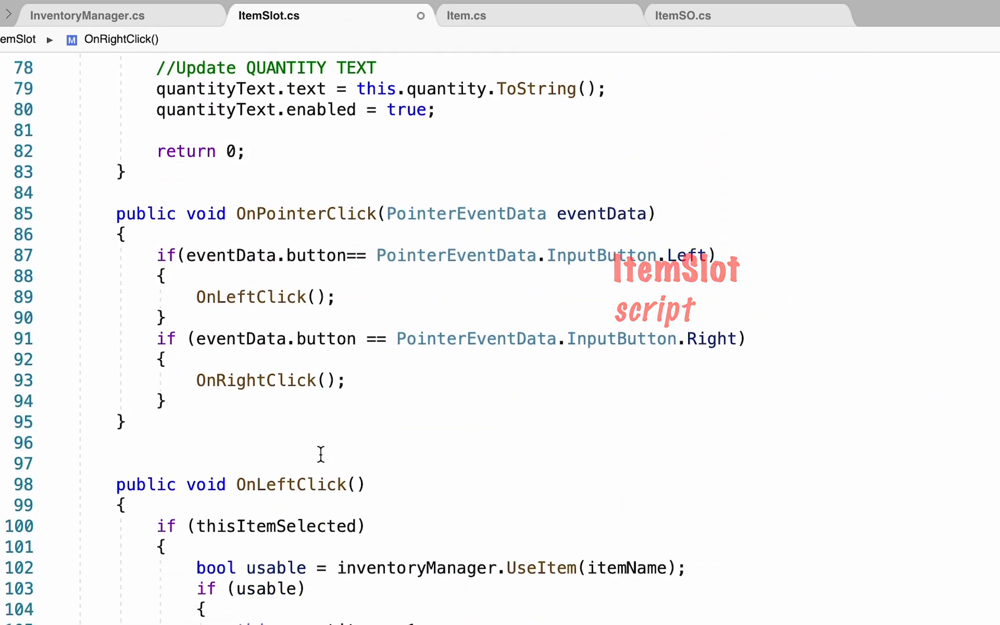
scroll("down", 3)
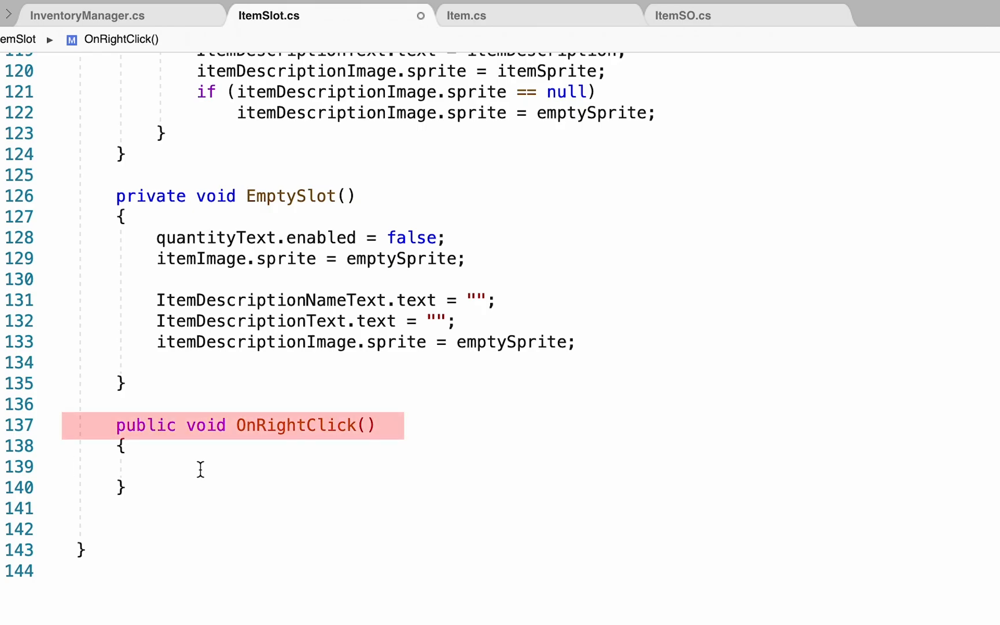
Step: Add a 'Create a new item' comment and a GameObject itemToDrop named itemName
type("/")
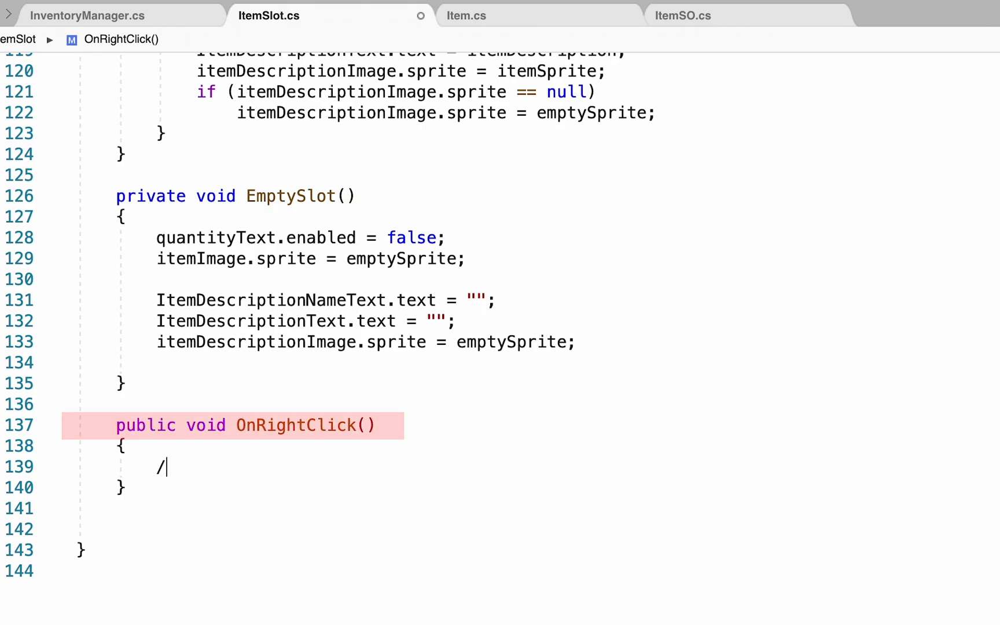
type("/Create a new")
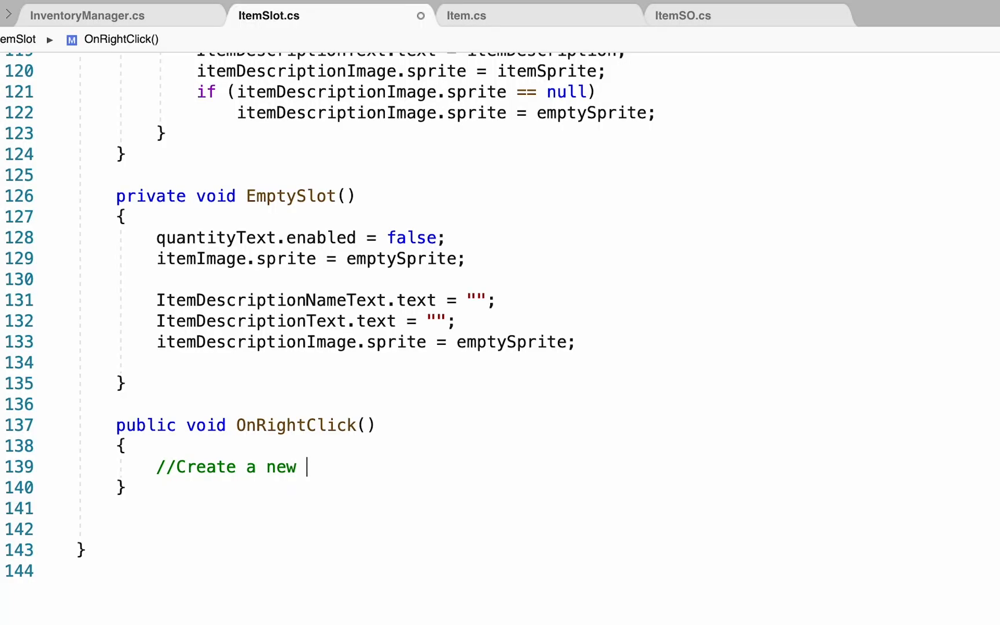
type("item")
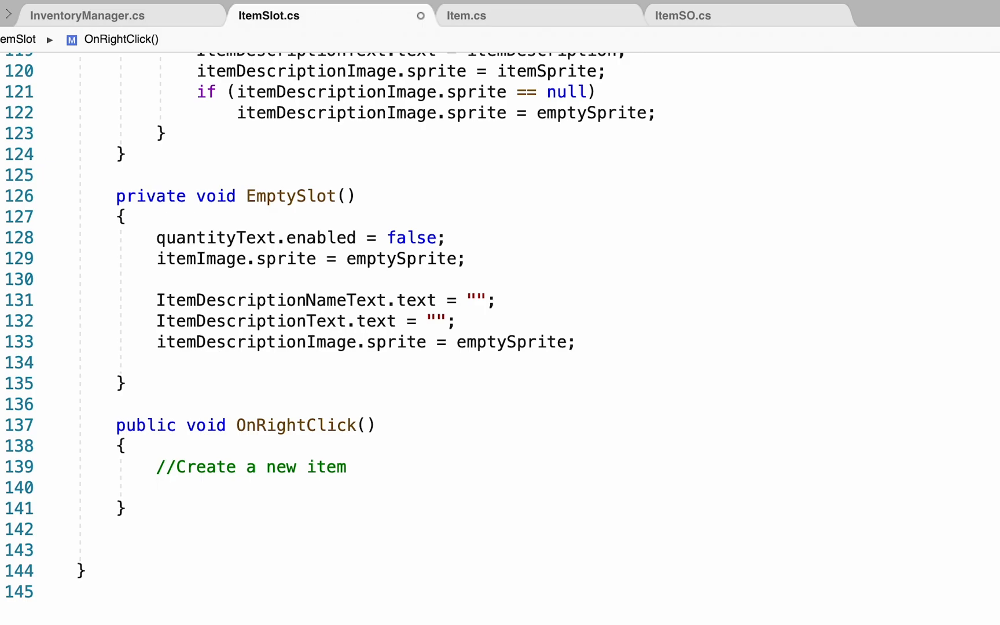
type("GameObject i")
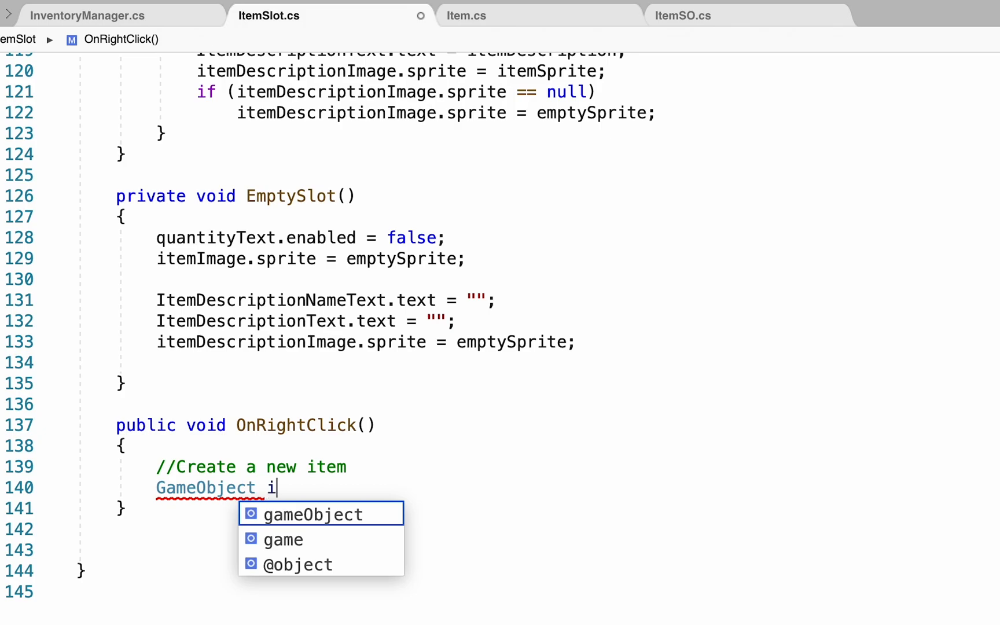
type("temToDrop =")
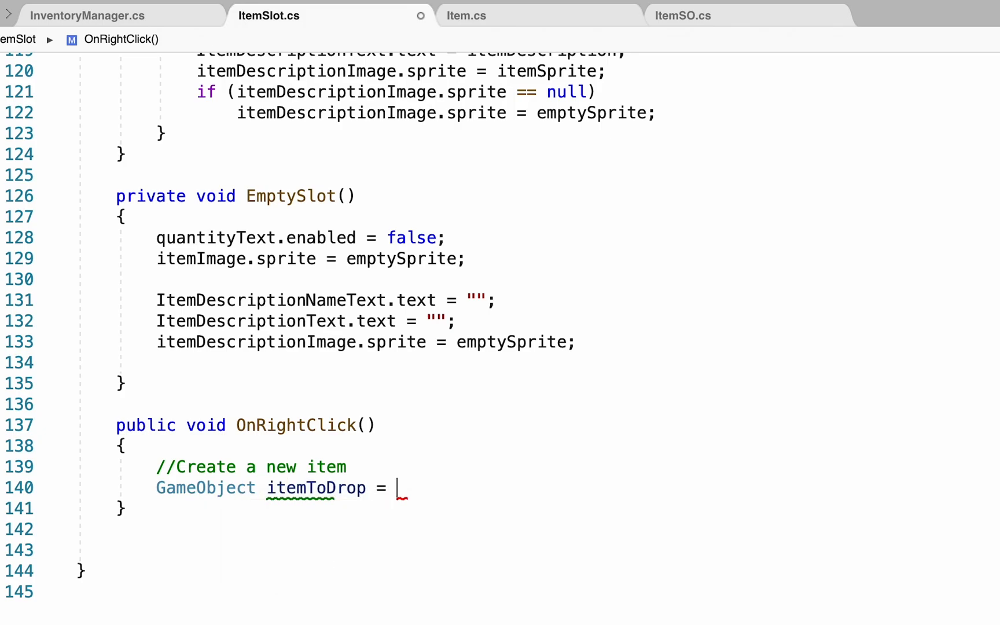
type("new GameObject(")
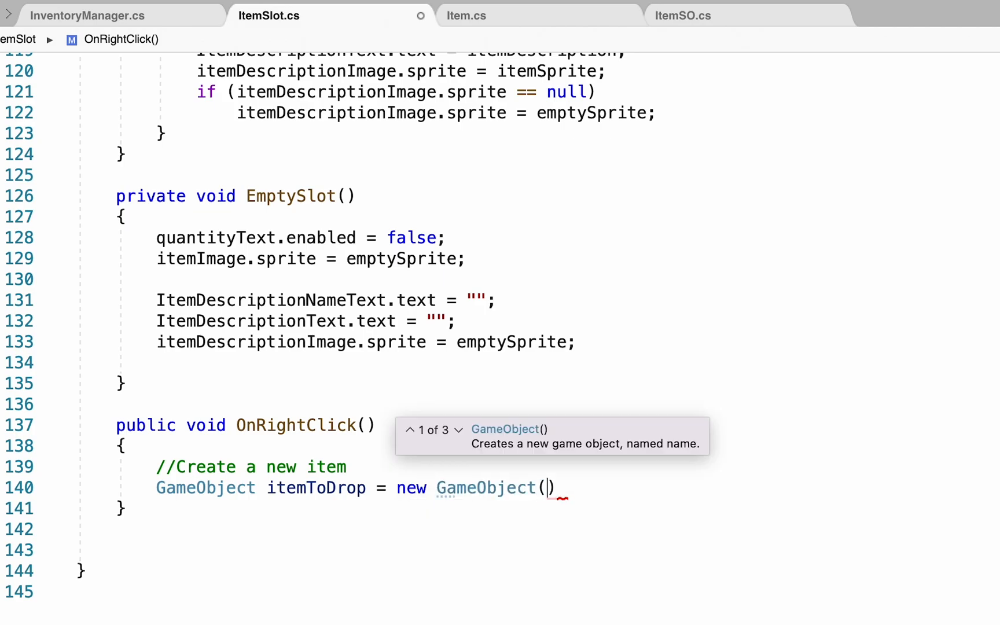
type("itemName")
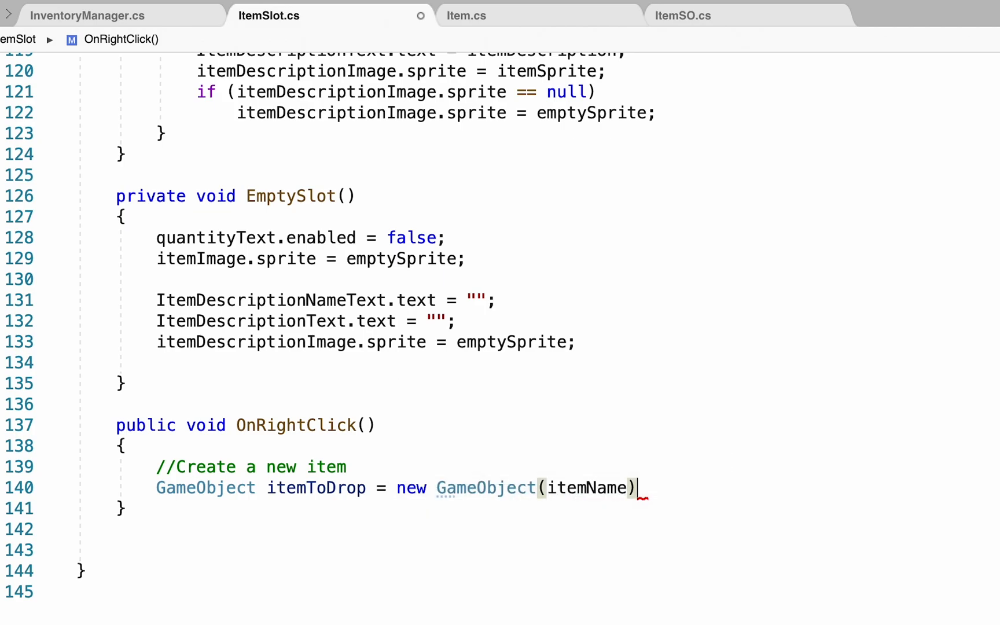
type(";")
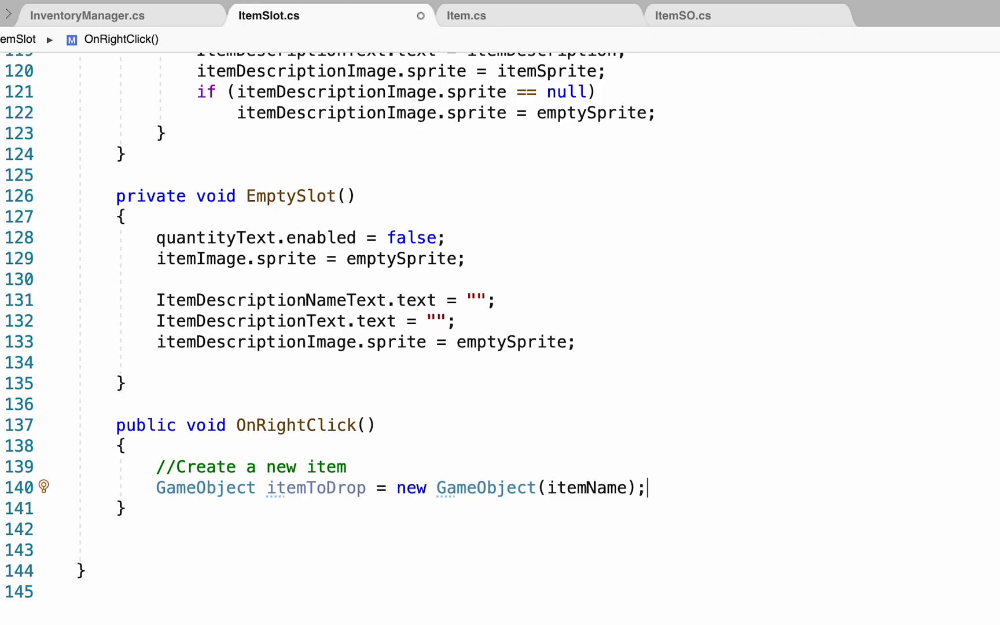
key("enter")
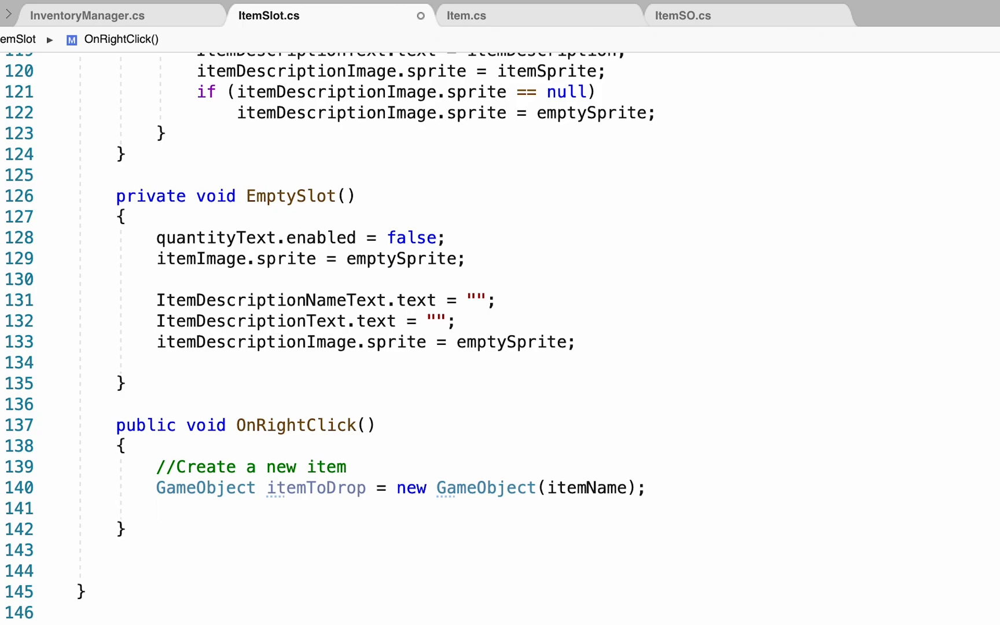
Step: Add an Item component to itemToDrop, stored in newItem
type("Item")
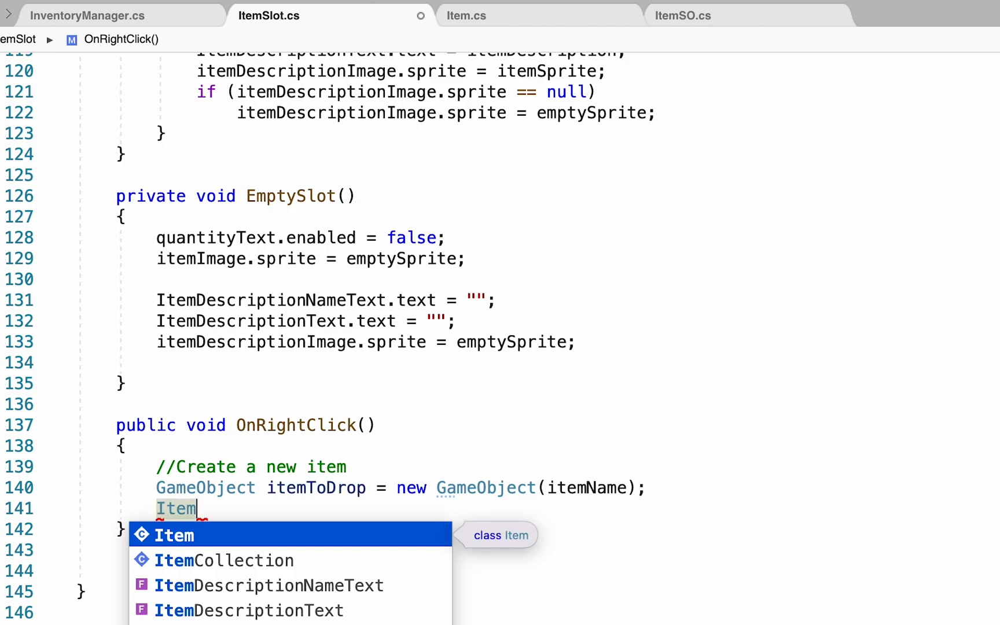
type("newItm")
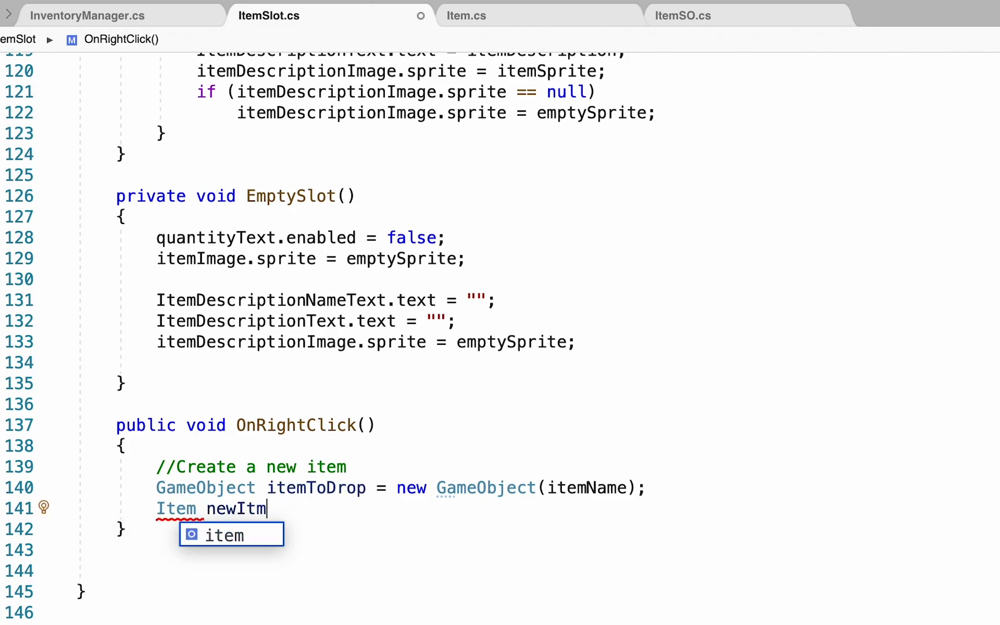
type("em")
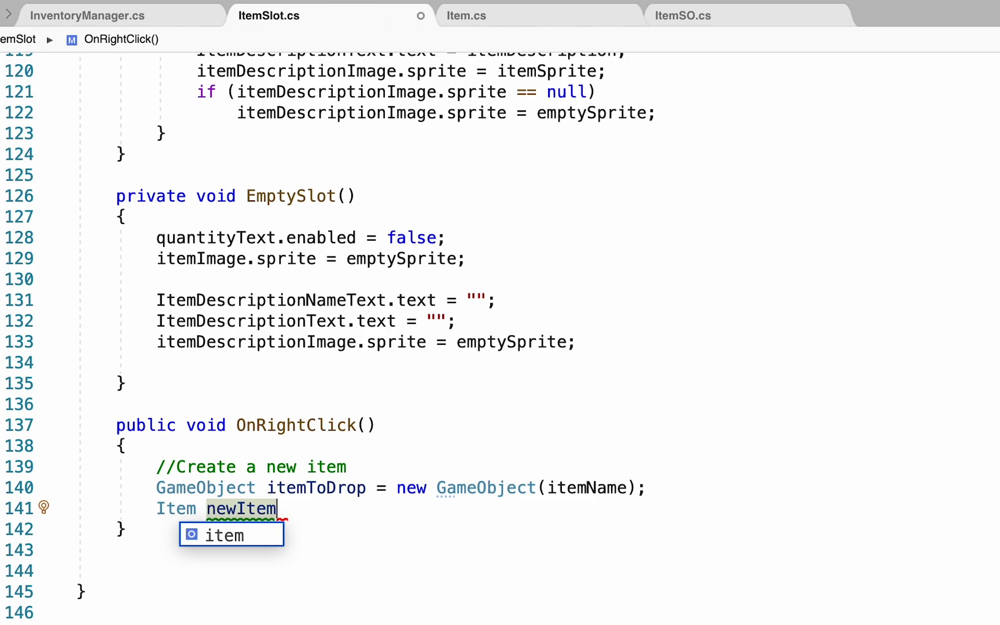
type("=")
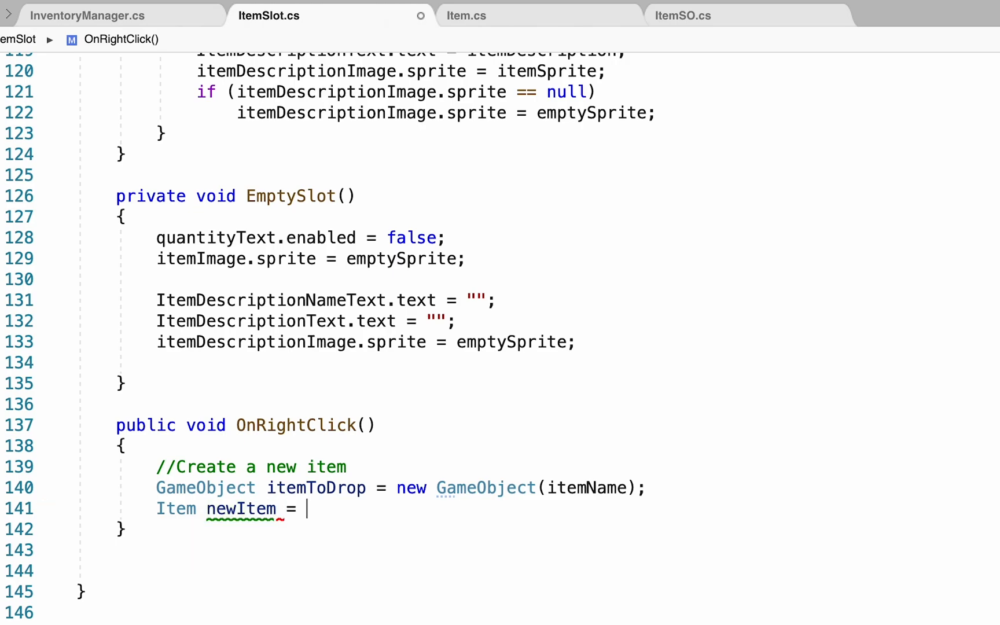
type("item")
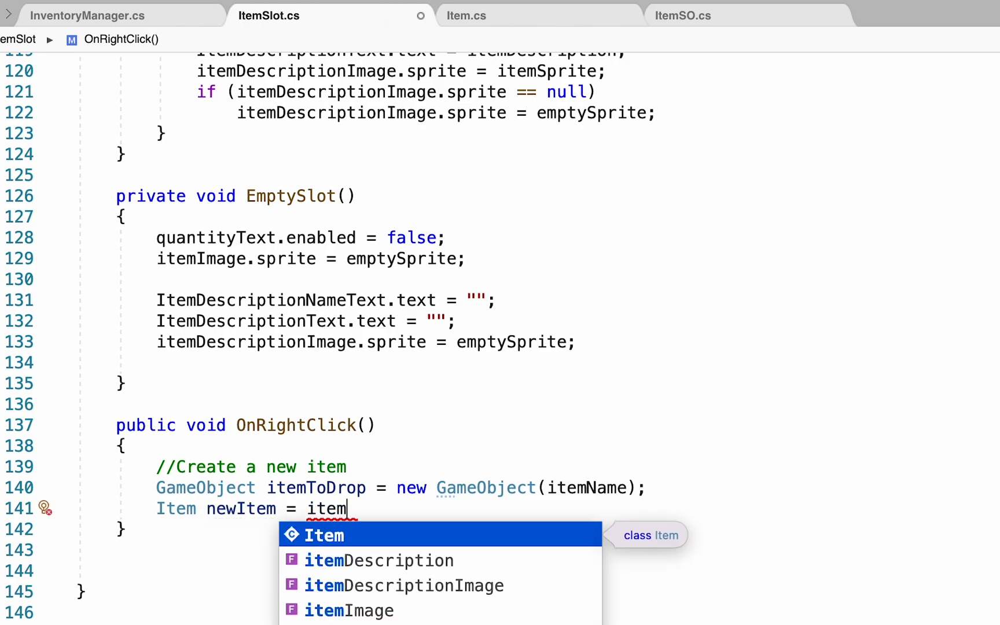
type("ToDro")
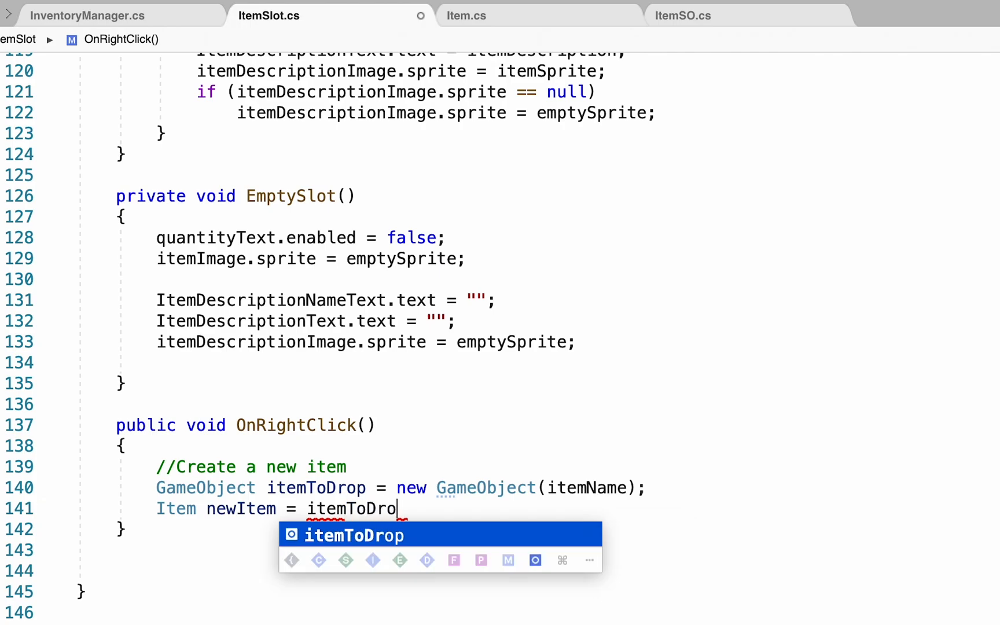
type("p")
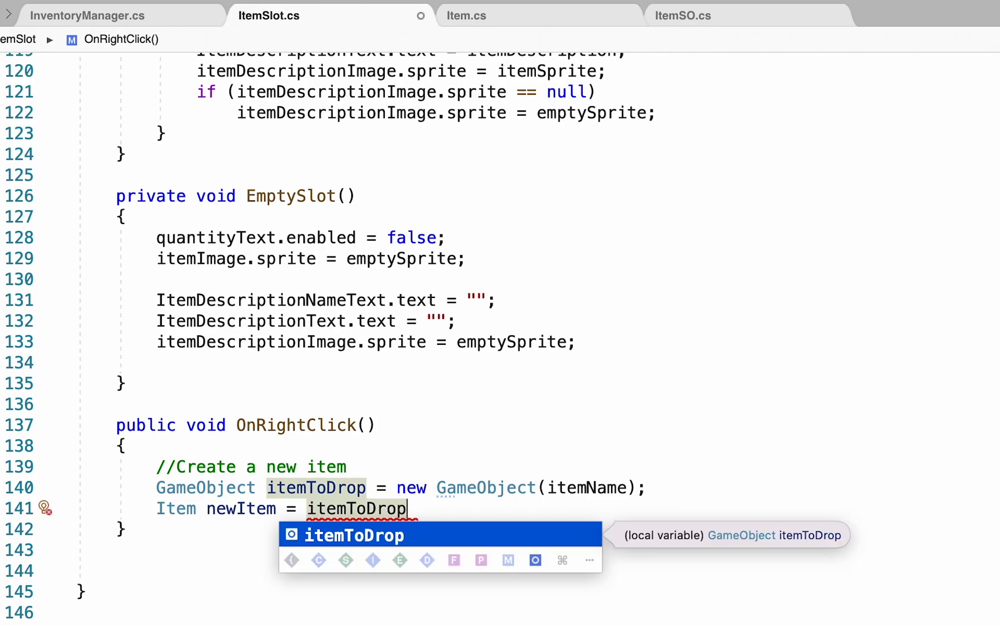
type(".AddComponent")
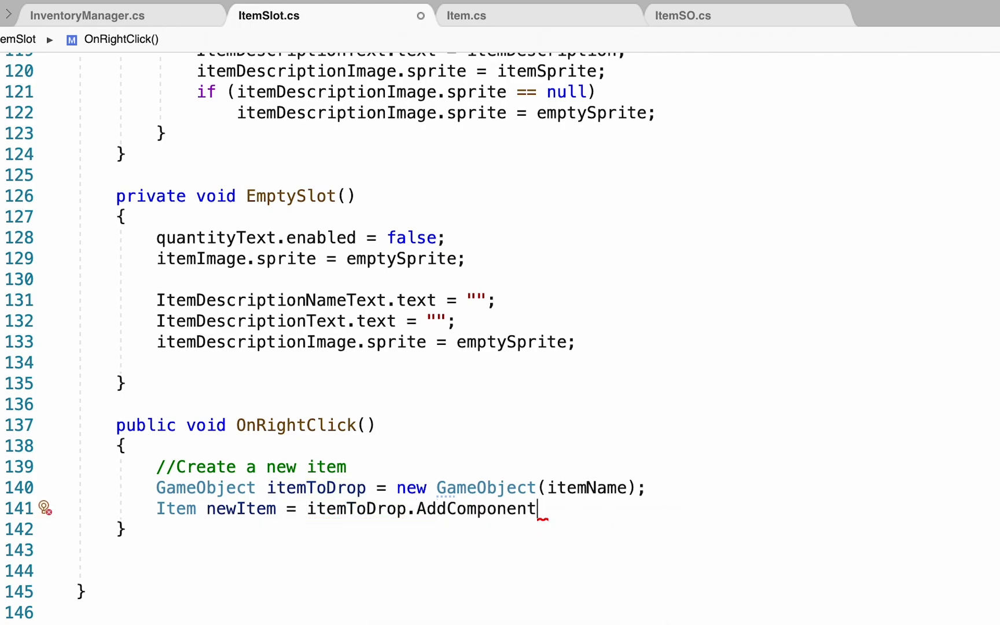
type("<Item>")
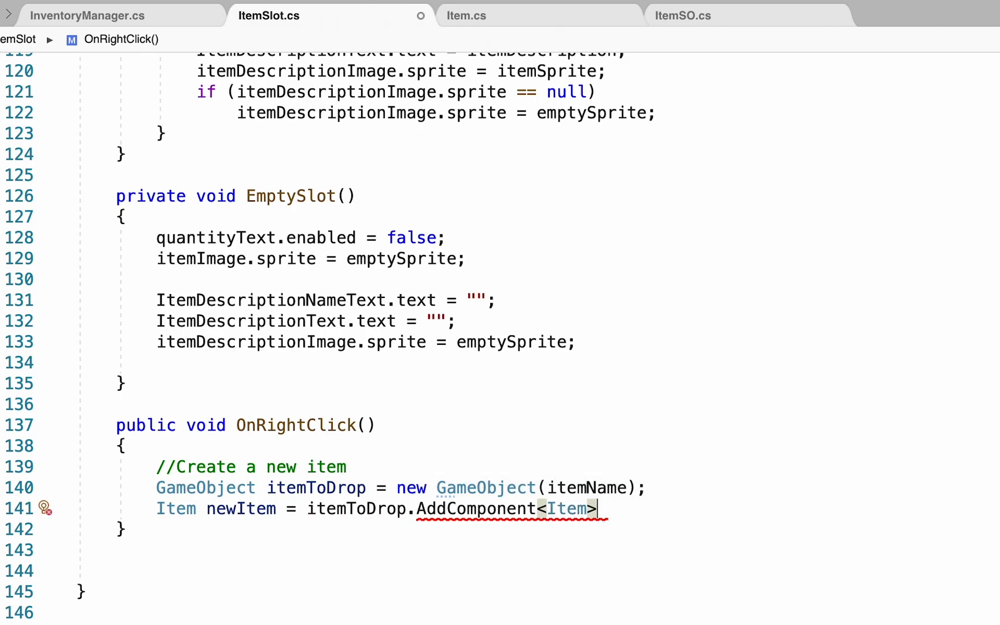
type("();")
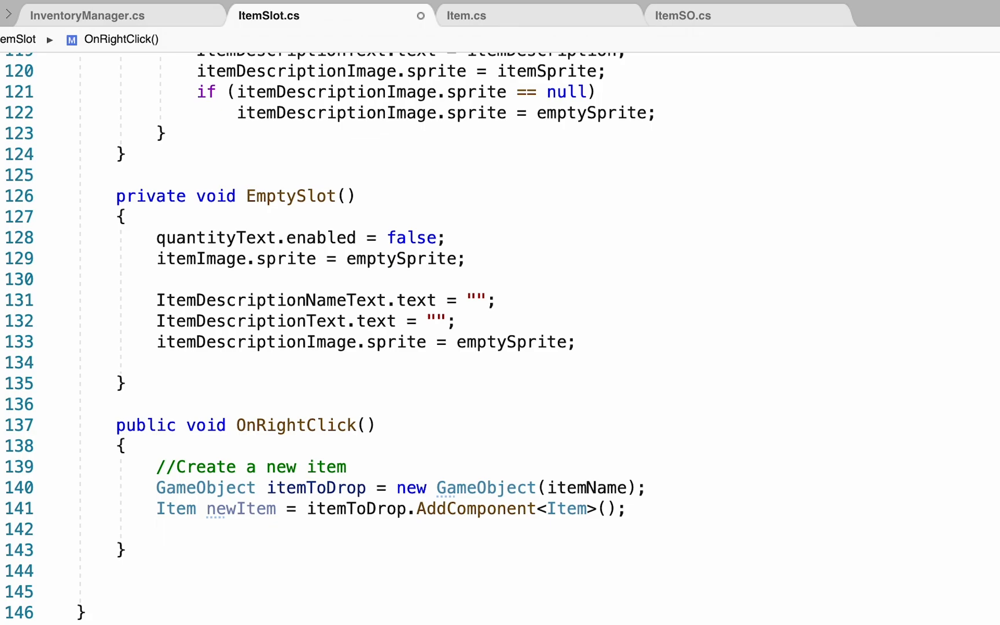
Step: Set newItem quantity to 1 and copy itemName, itemSprite and itemDescription into it
type("newItm")
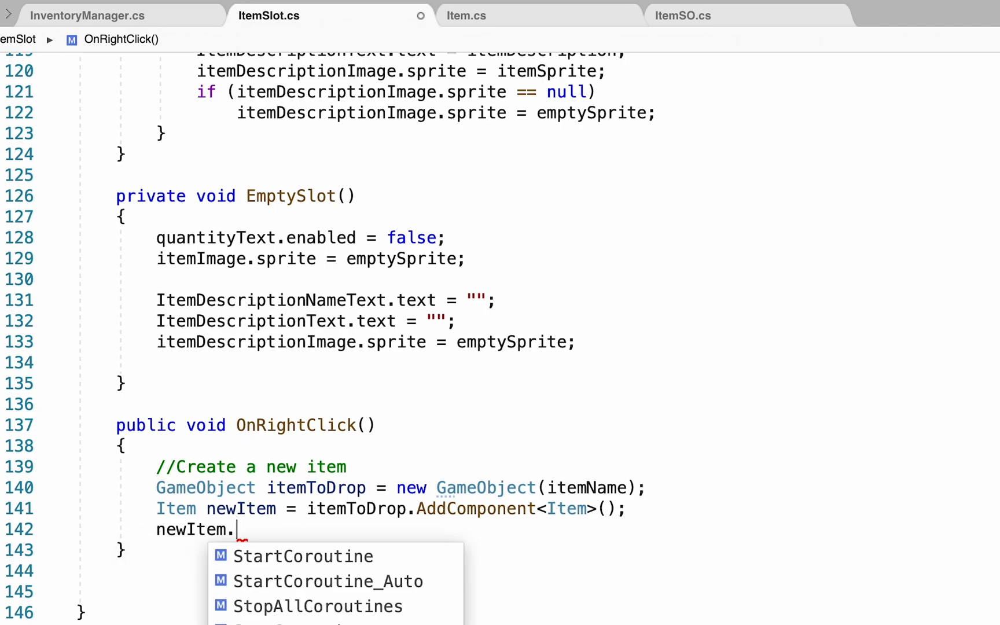
type("quantity = 1;")
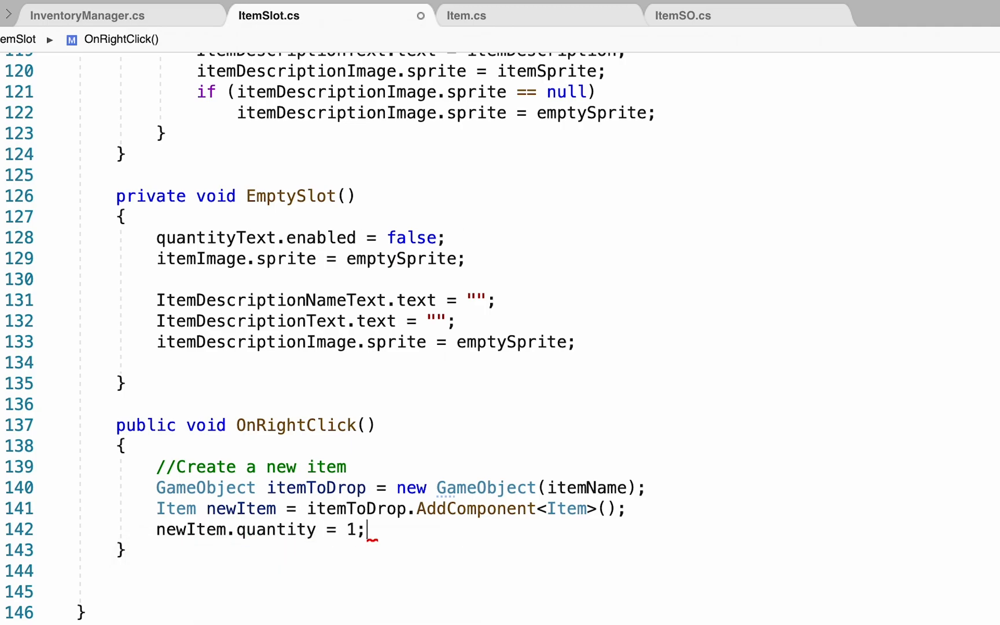
type("newI")
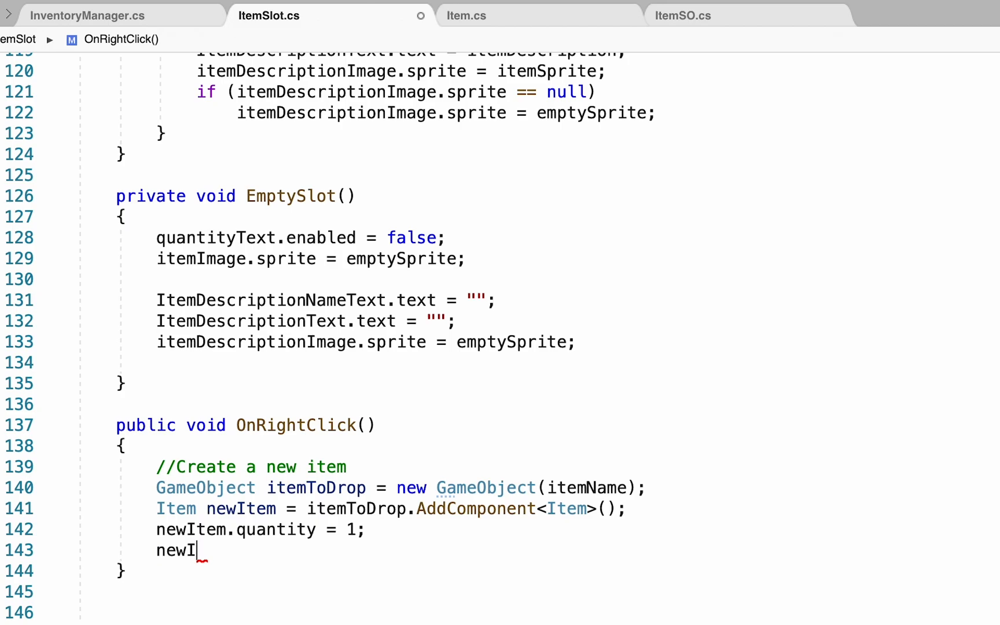
type("tem.")
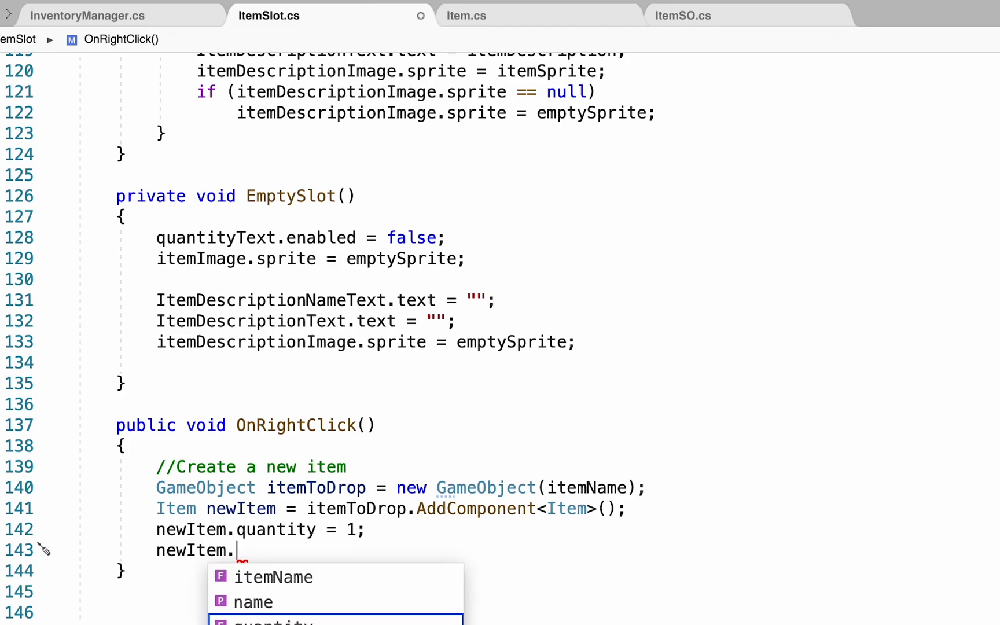
type("itemName =")
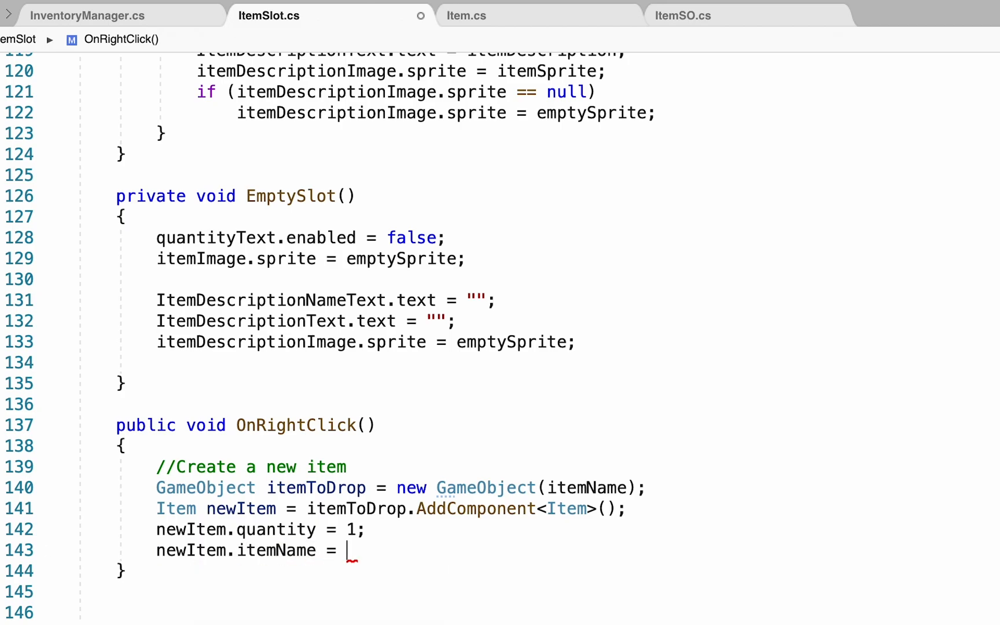
type("itemName;")
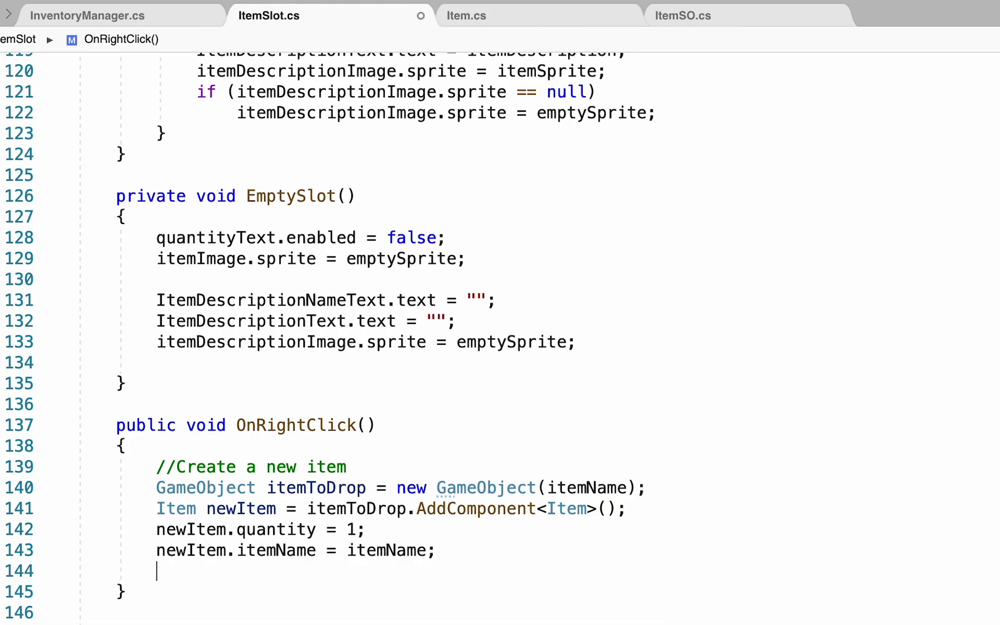
type("newIte")
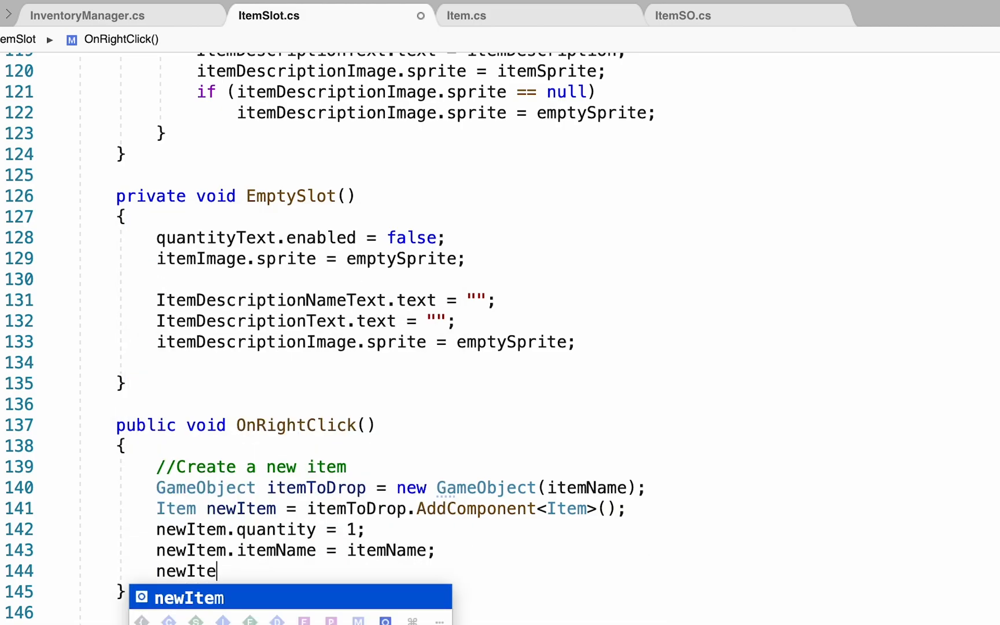
type("m.sprite =")
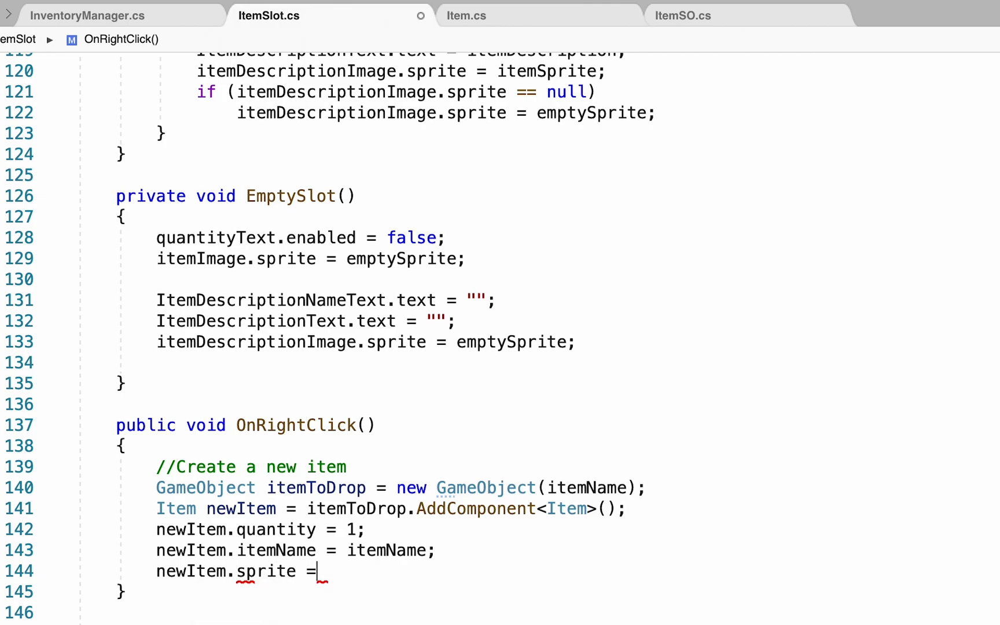
type("itemSprite;")
type("newItem.")
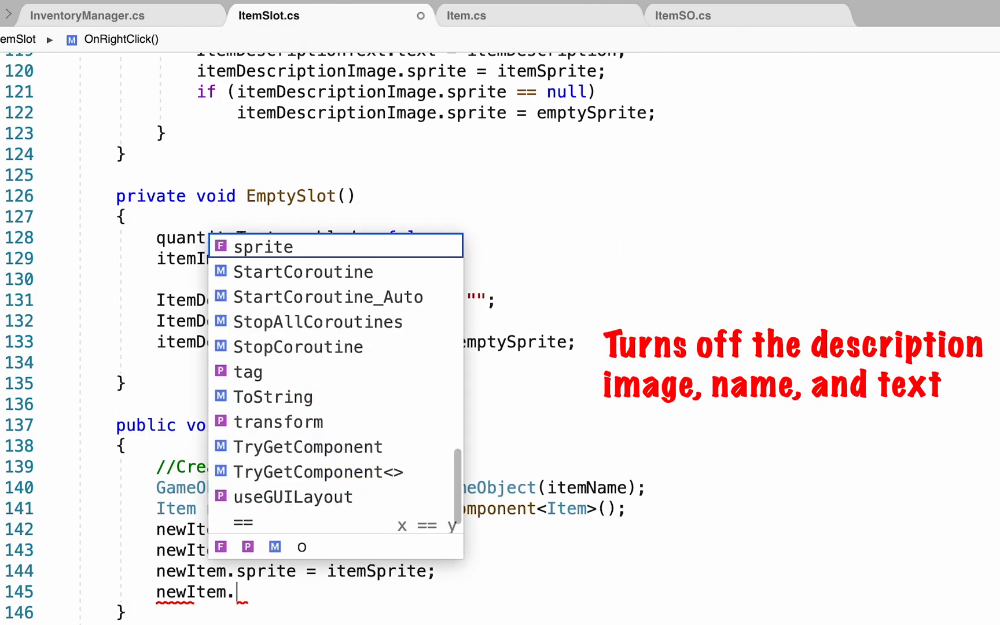
type("itemDescription")
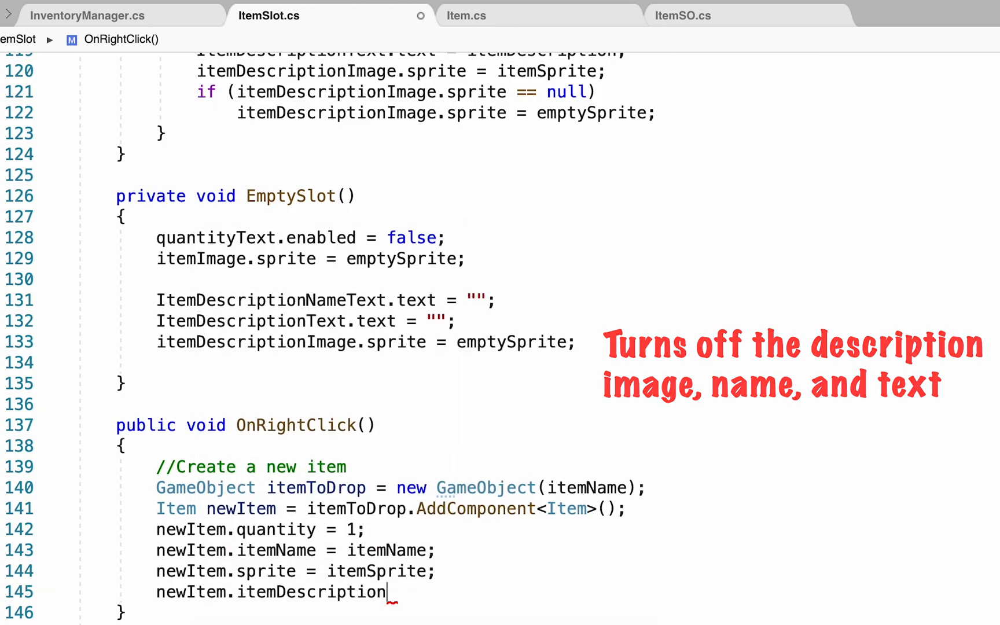
type("= itemDescription;")
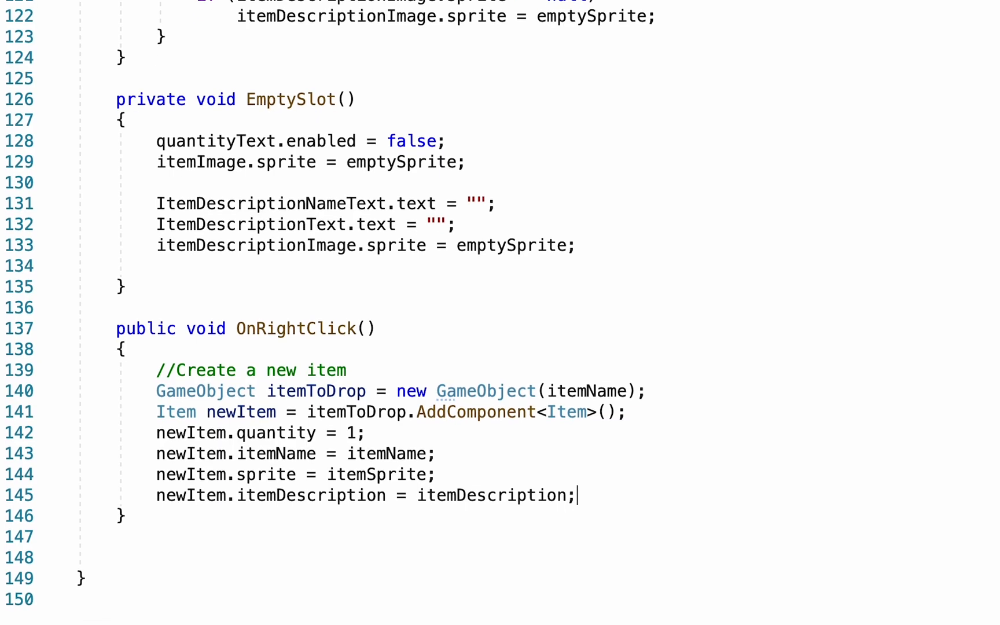
Step: Add a SpriteRenderer sr to itemToDrop via AddComponent
scroll("down", 3)
type("Sprite")
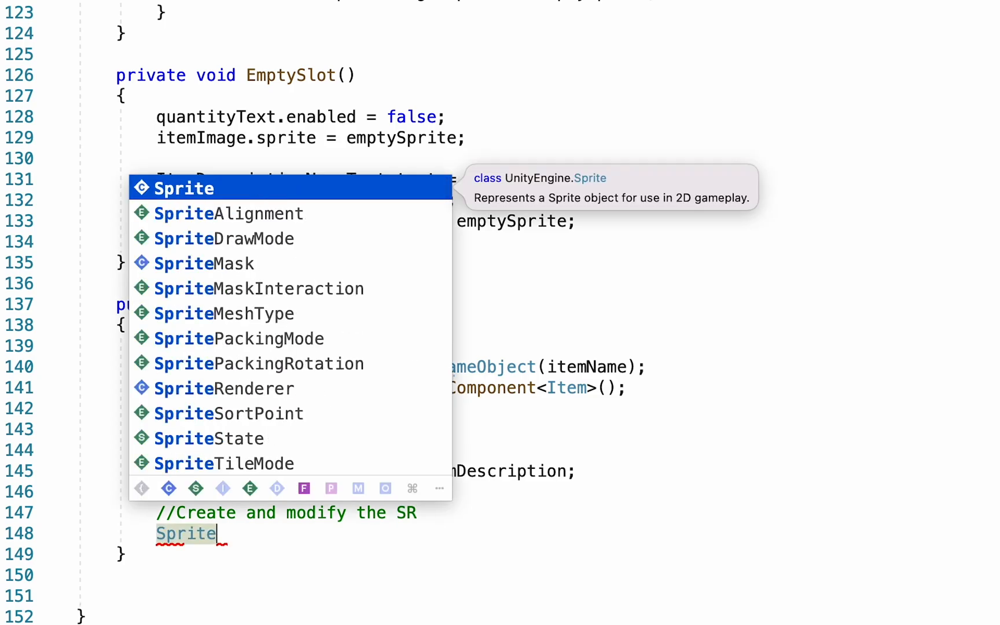
type("Renderer sr")
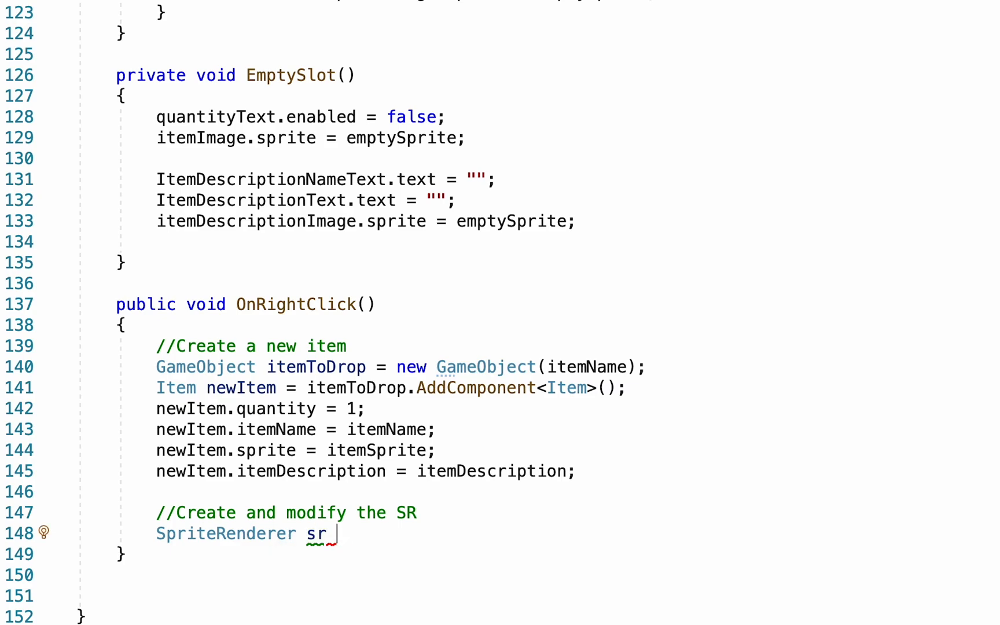
type("= itemT")
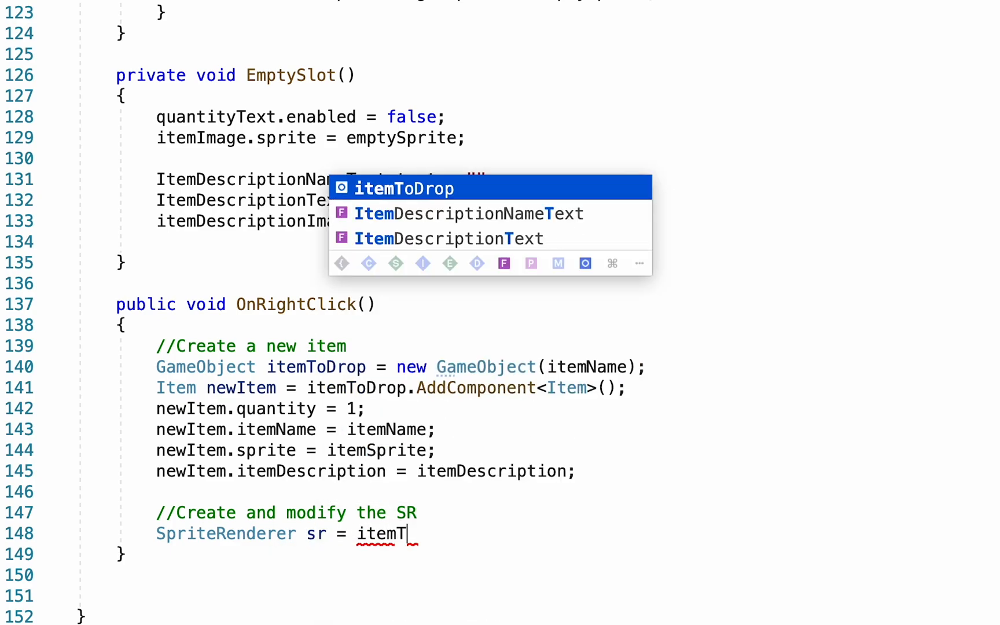
type("oDrop.AddComponent<SpriteRenderer>")
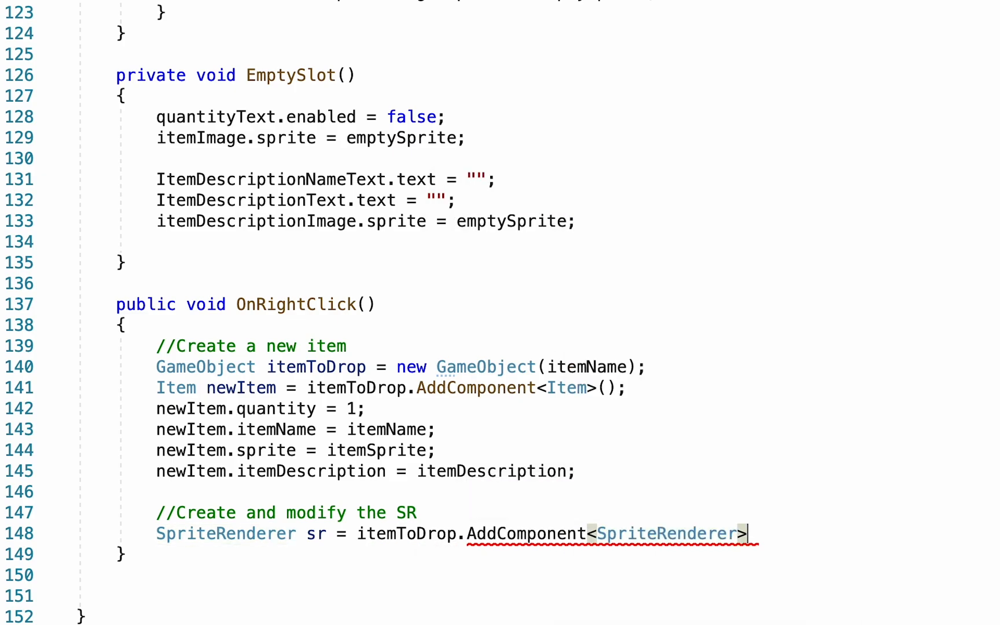
Step: Set sr.sprite to itemSprite, sortingOrder to 5 and sortingLayerName to "Ground"
type("sr.s")
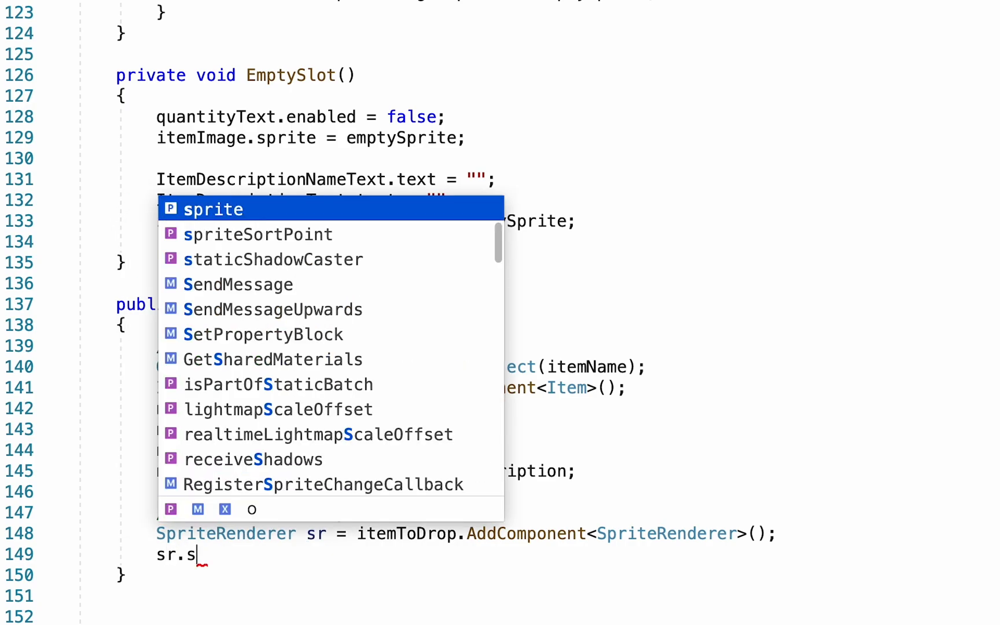
type("prite = itemSprite;")
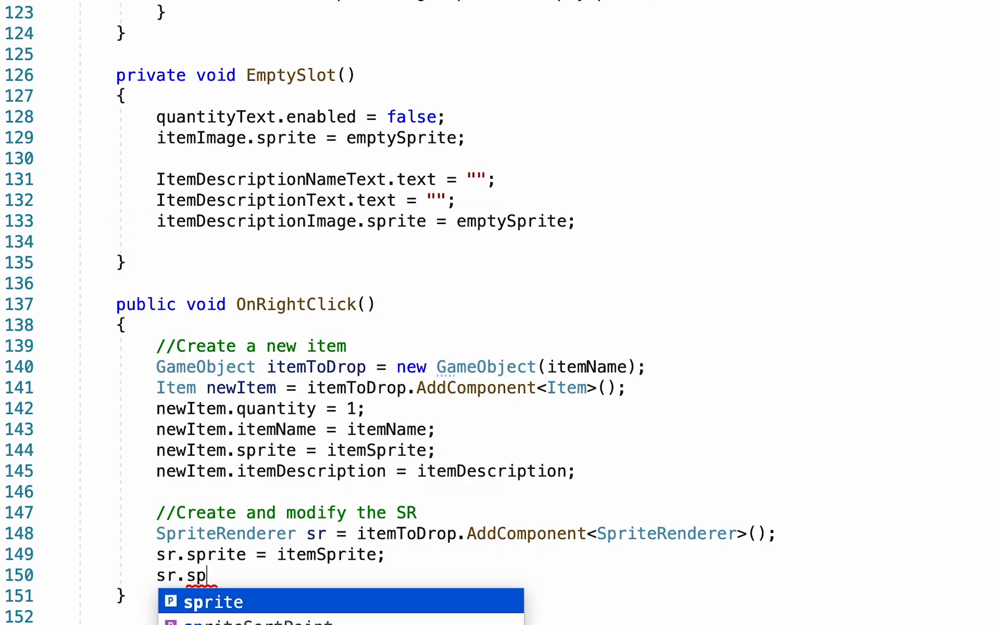
type("ortingOrder")
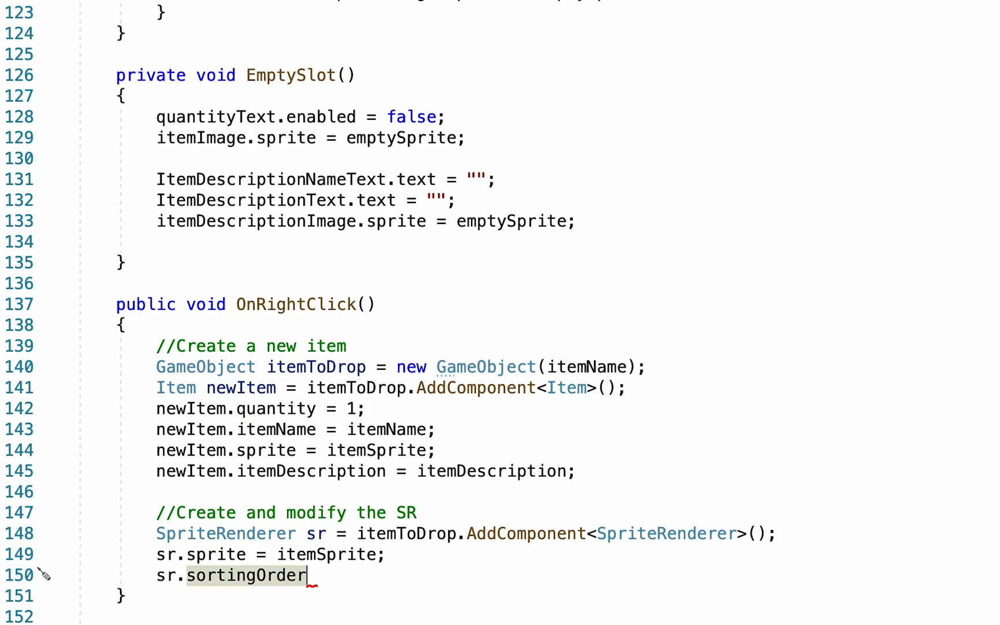
type("= 5")
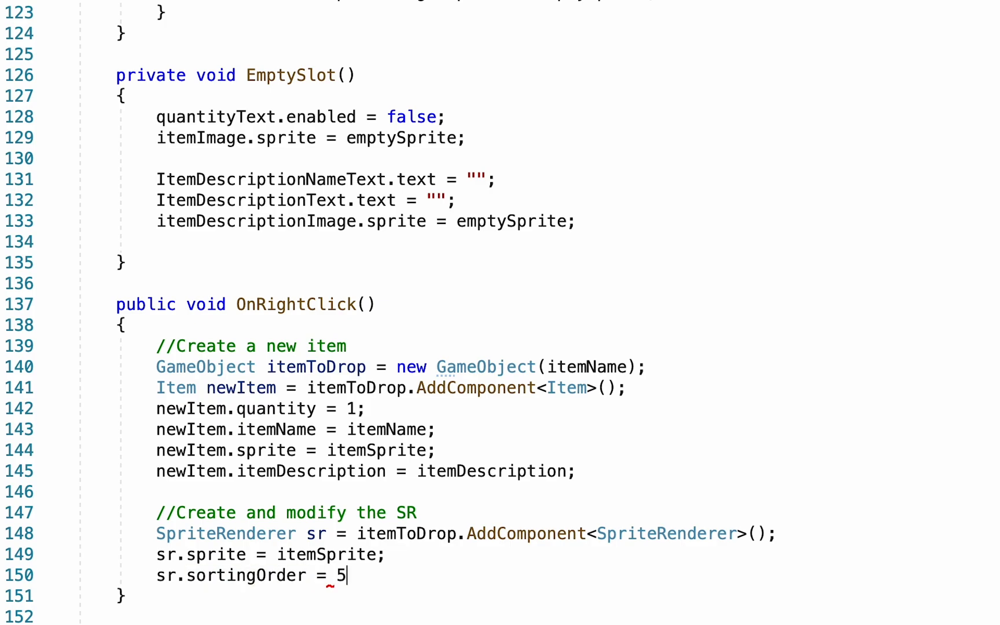
type(";")
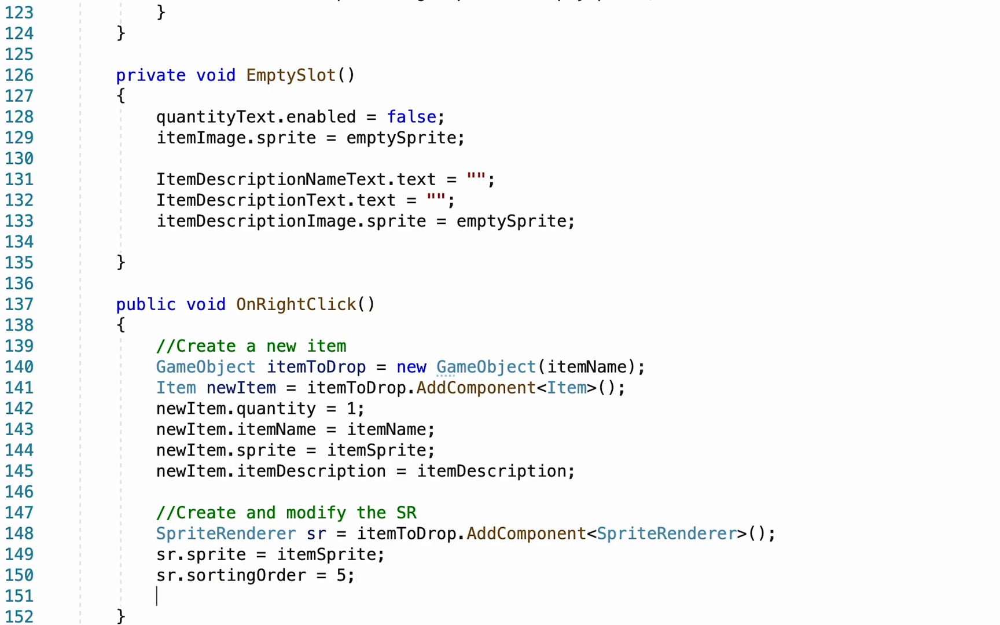
type("sr.sortingLayerName =")
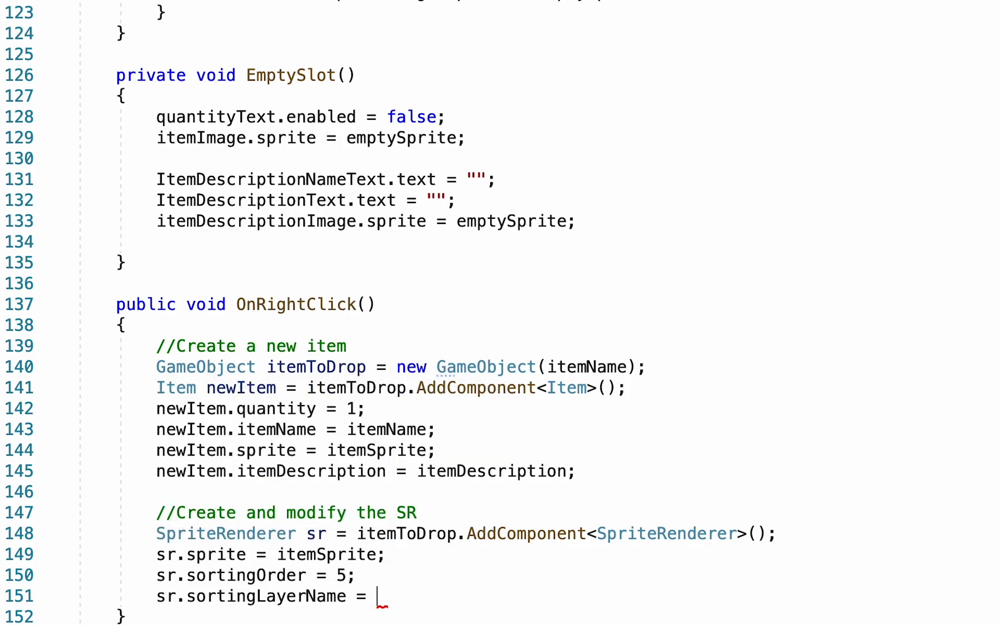
type("\"Ground\";")
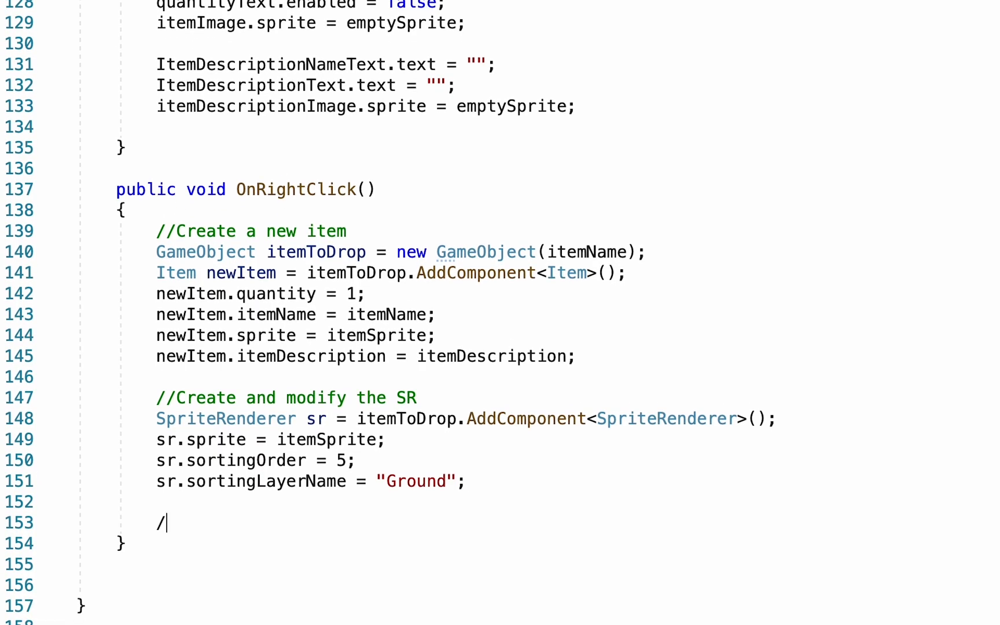
Step: Add an 'Add a collider' comment, AddComponent<BoxCollider2D>() and a 'Set the location' comment
type("/Add a")
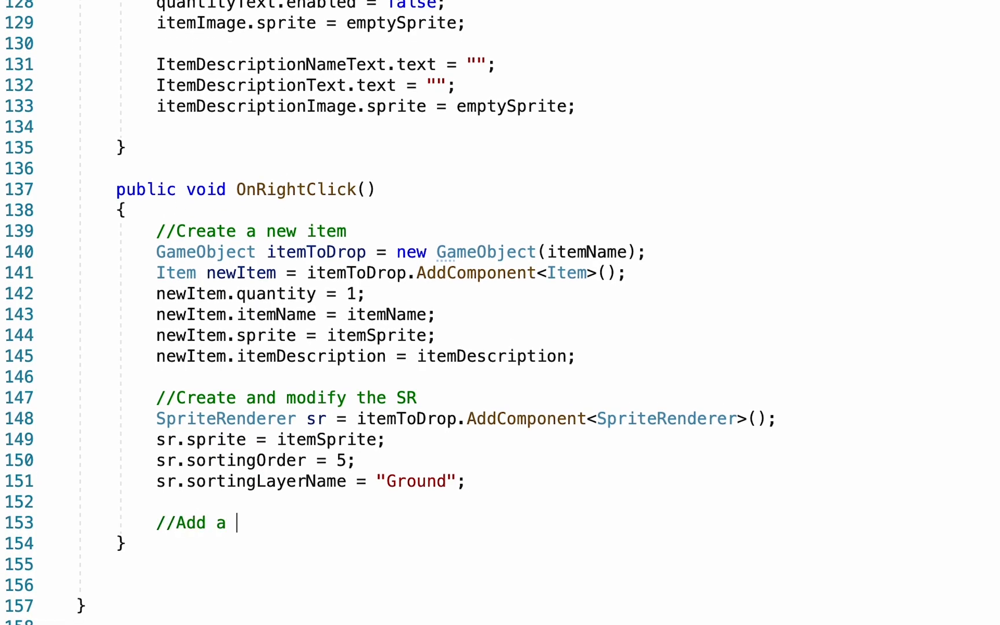
type("itemToi")
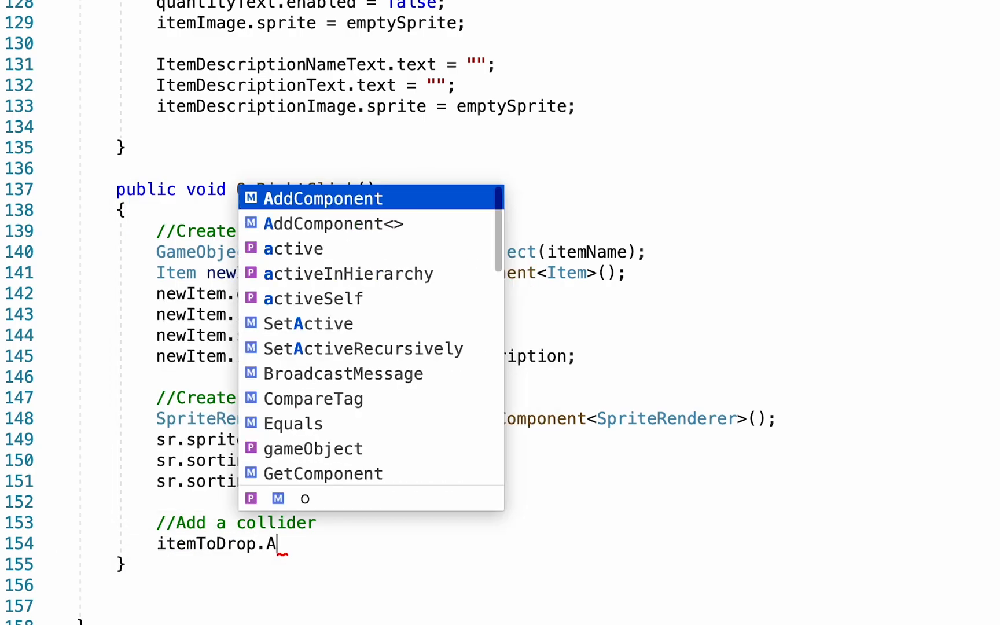
type("ddComponent<B>")
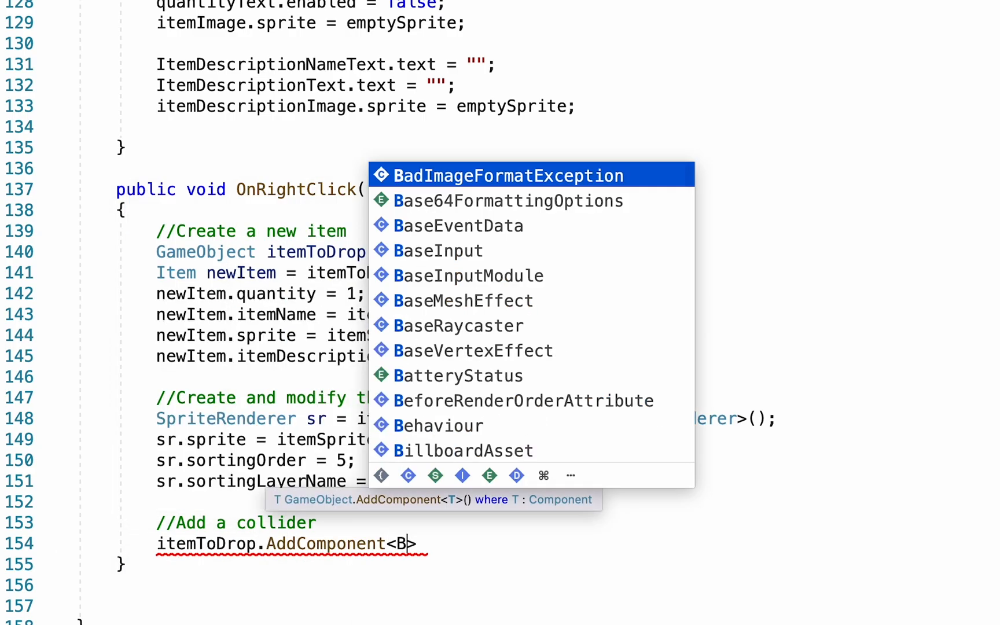
type("oxCollider2D")
type("//S")
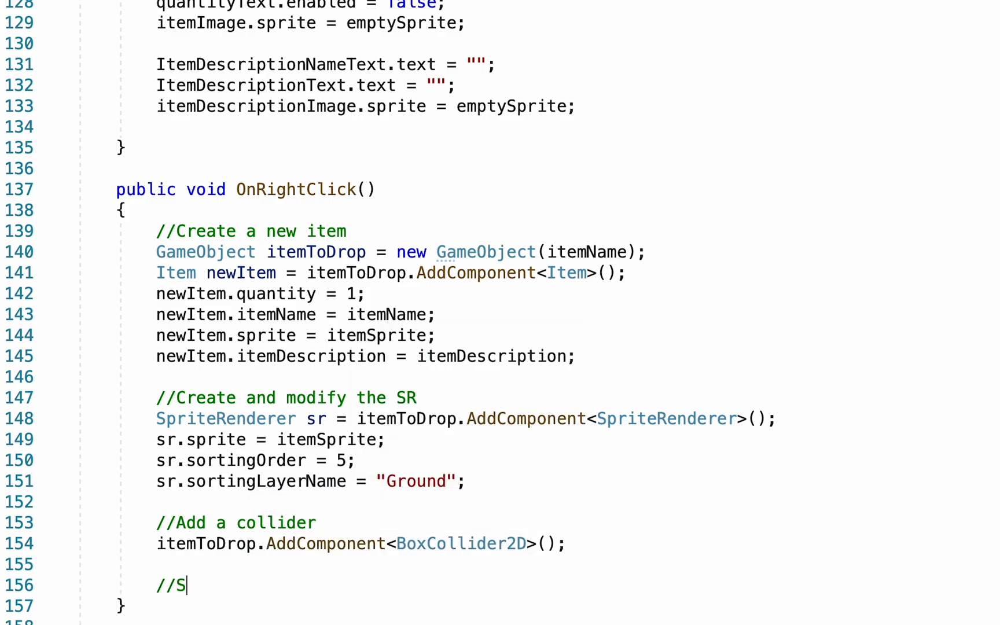
type("et the location")
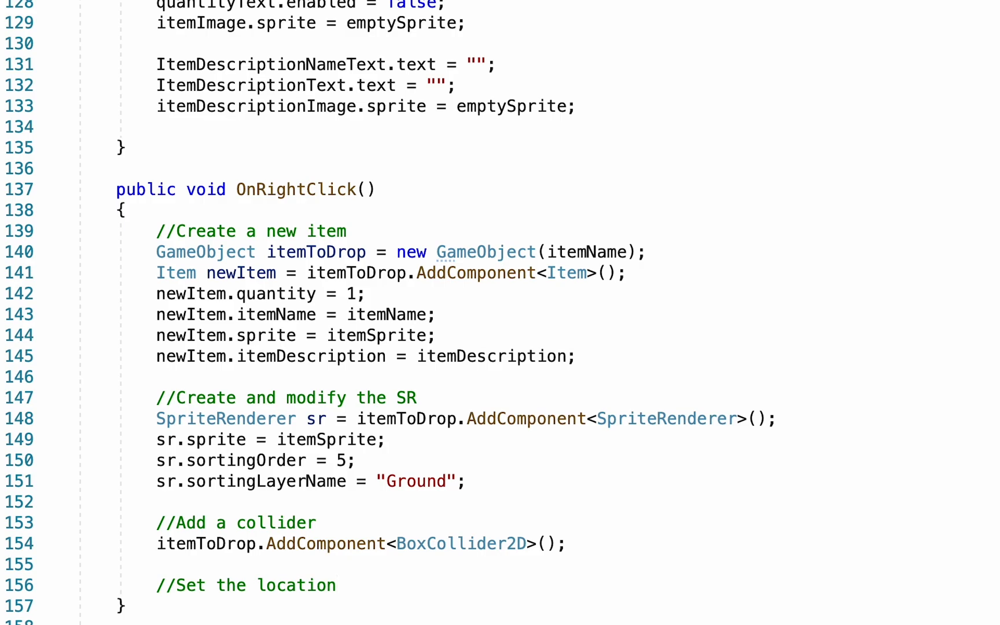
Step: Set itemToDrop.transform.position to the Player-tagged object's transform.position
type("itemToDrop.")
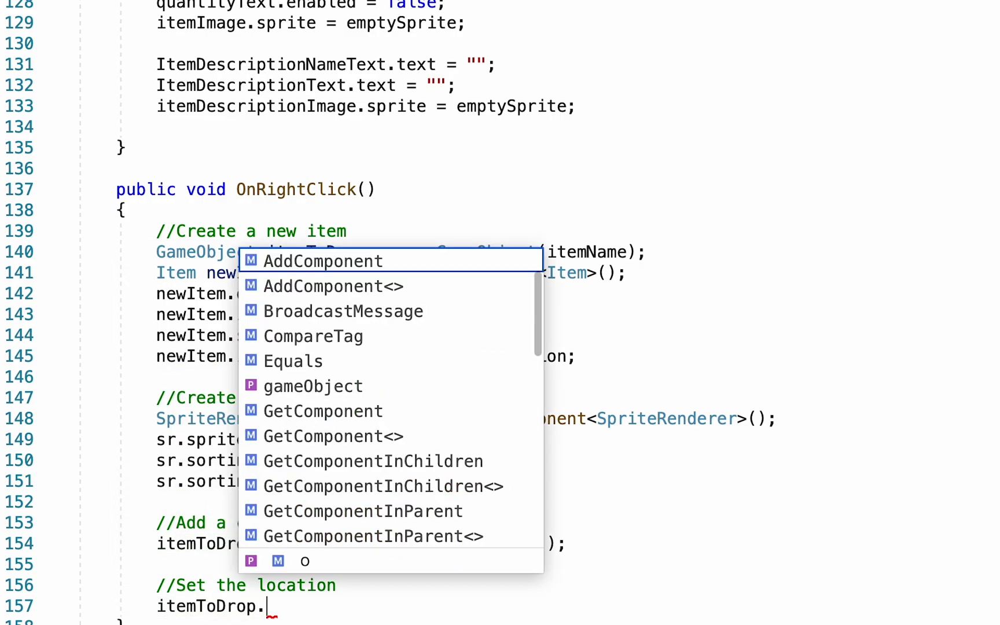
type("transform.position =")
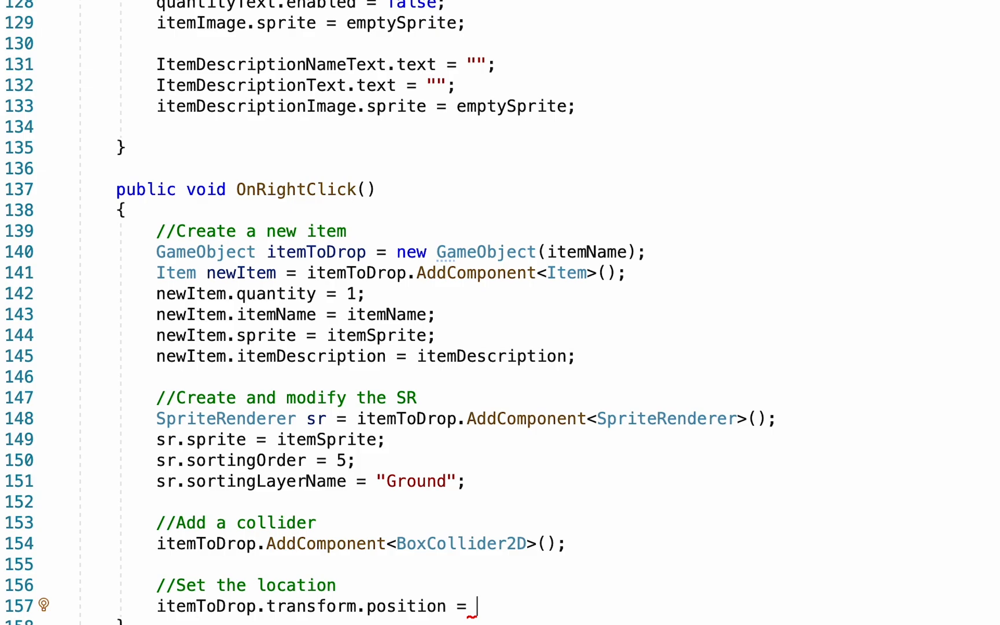
type("GameObject.Find")
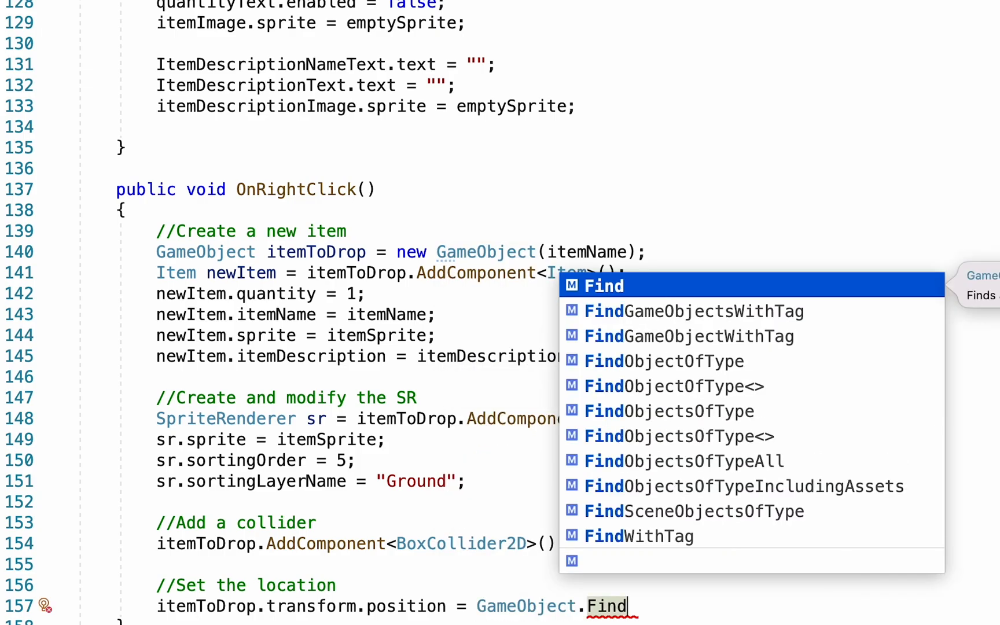
type("WithTag(\"")
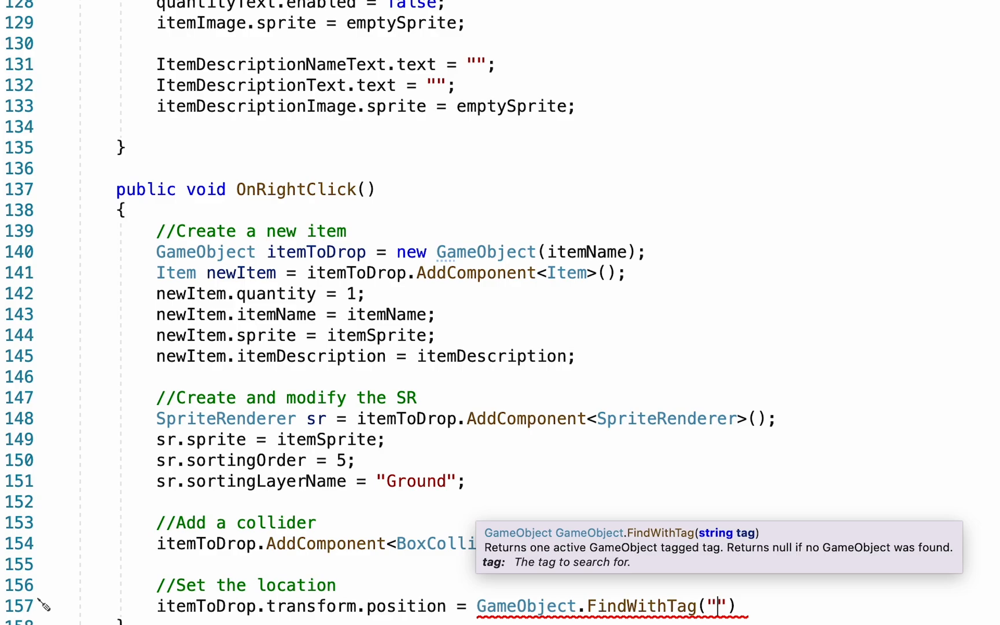
type("Player")
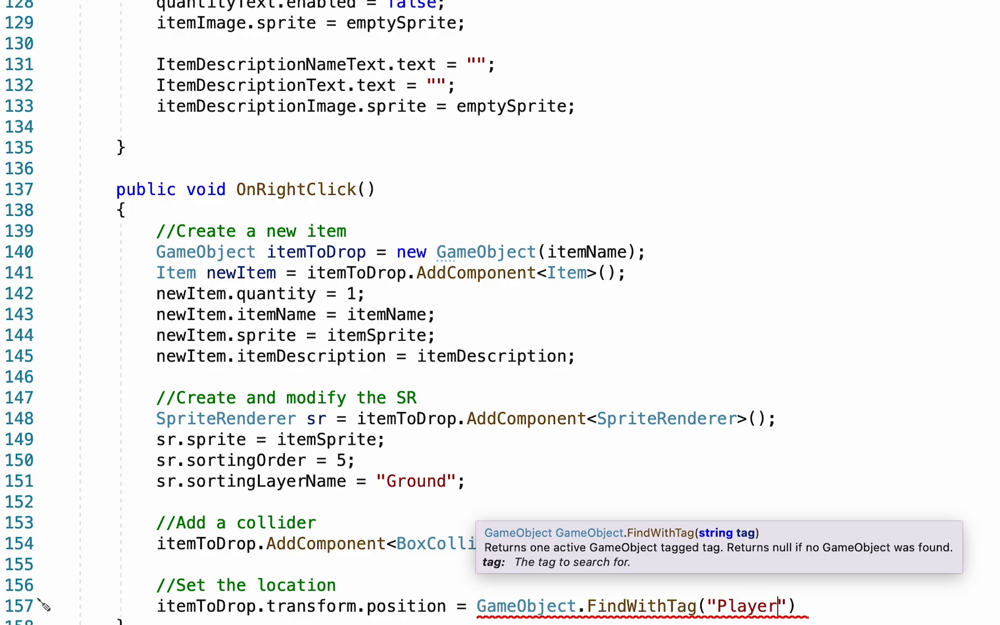
type(".tr")
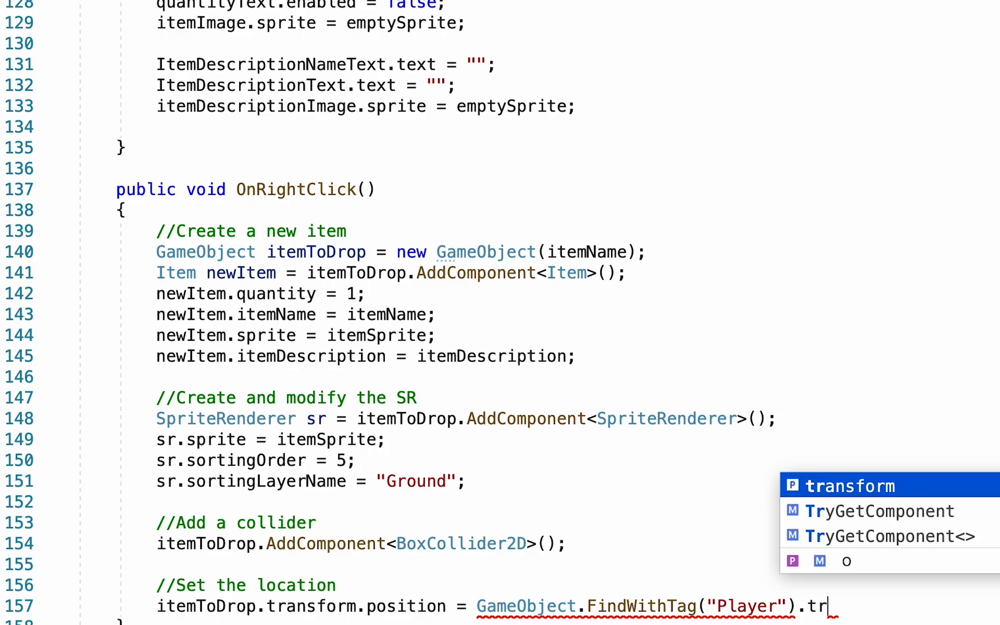
type("ansform.position;")
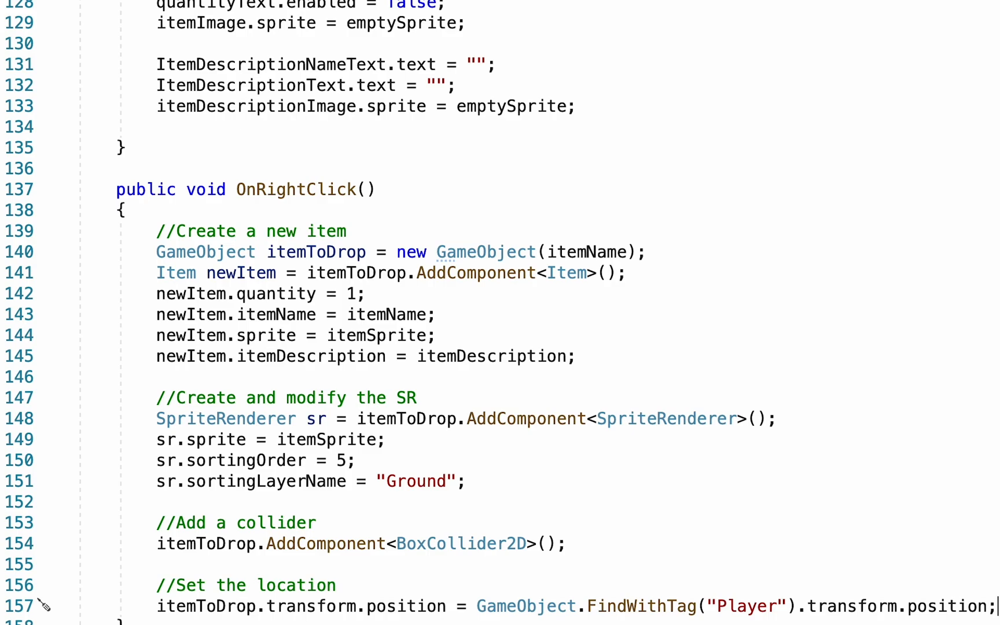
Step: Append + new Vector3(.5f, 0, 0) to the position line
scroll("down", 3)
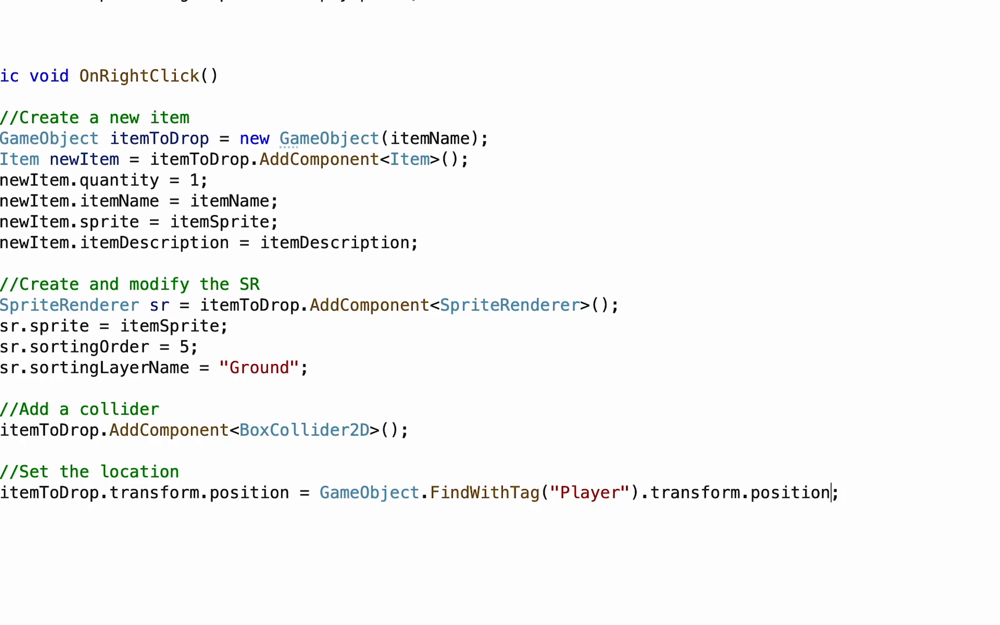
type("+")
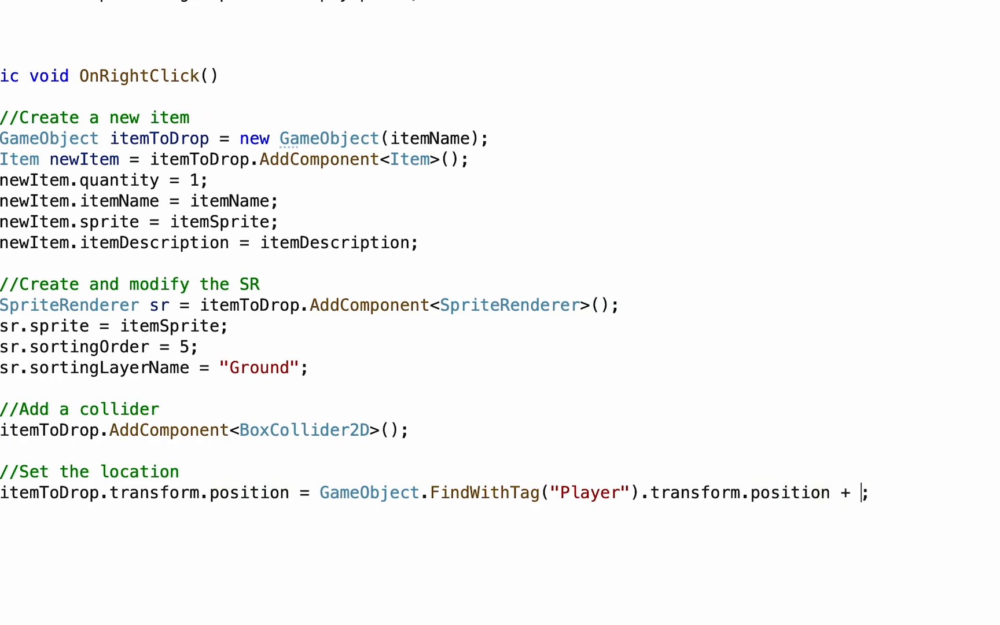
type("new Vector3(")
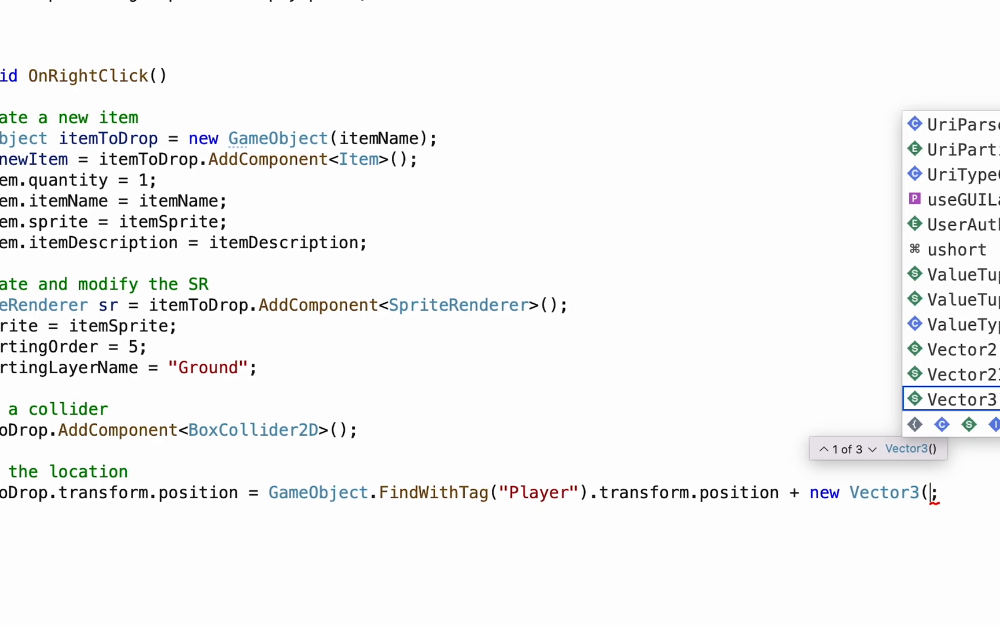
type(".5f")
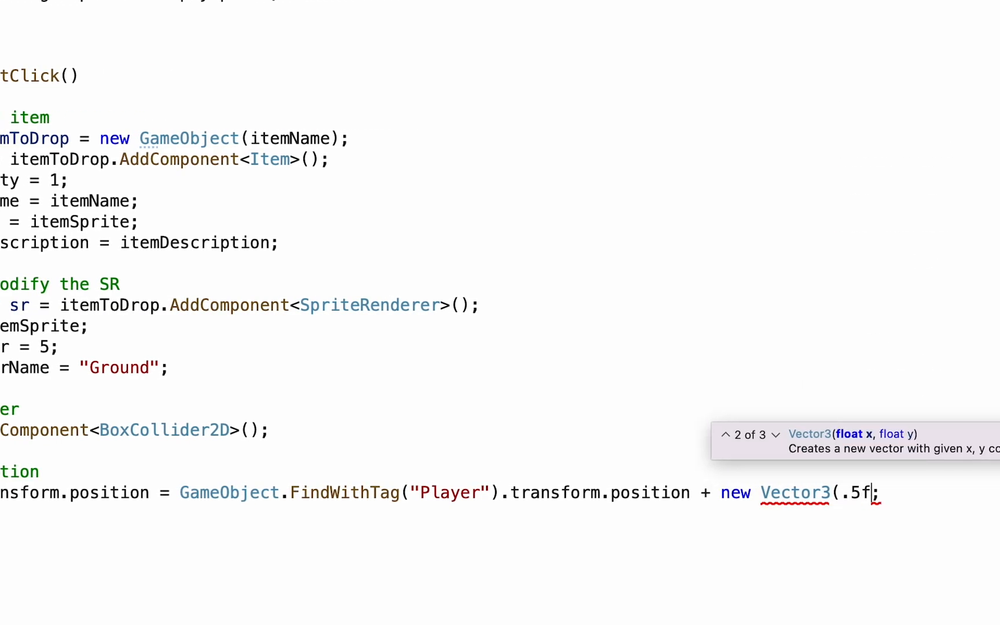
type(",")
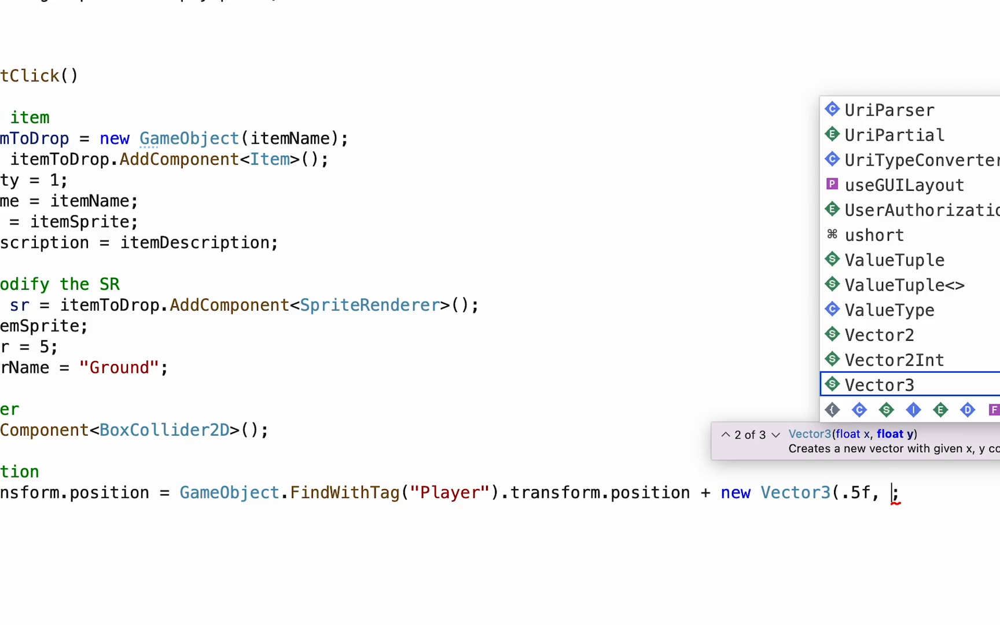
type("0, 0)")
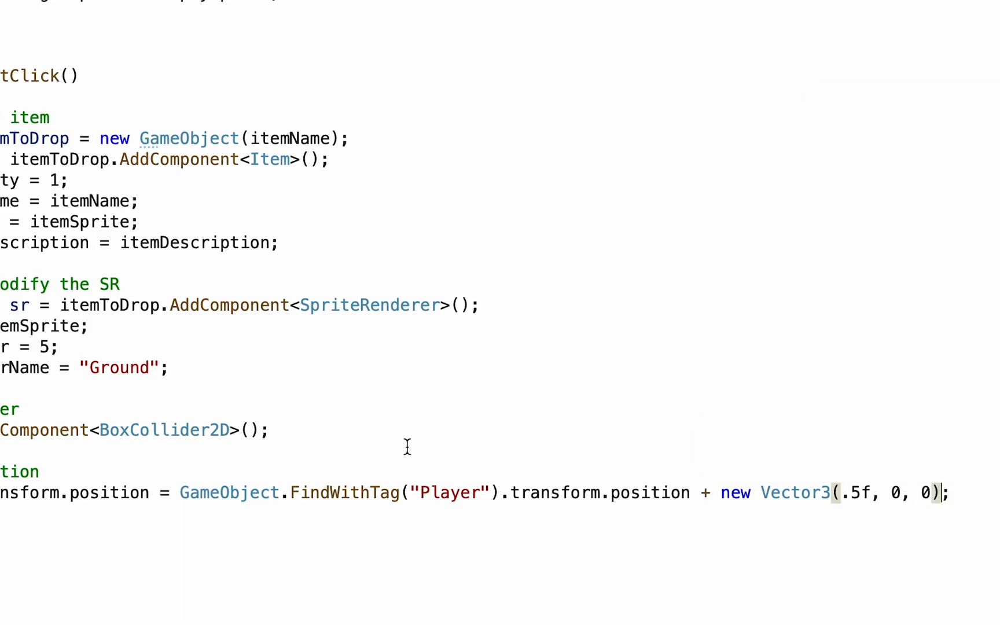
mouse_move(859, 478)
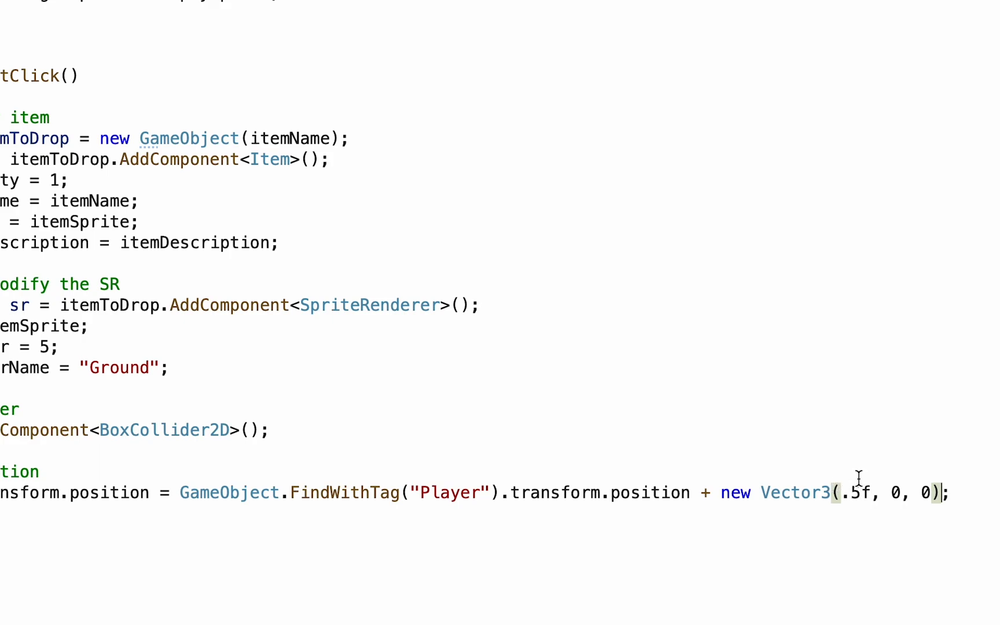
scroll("left", 3)
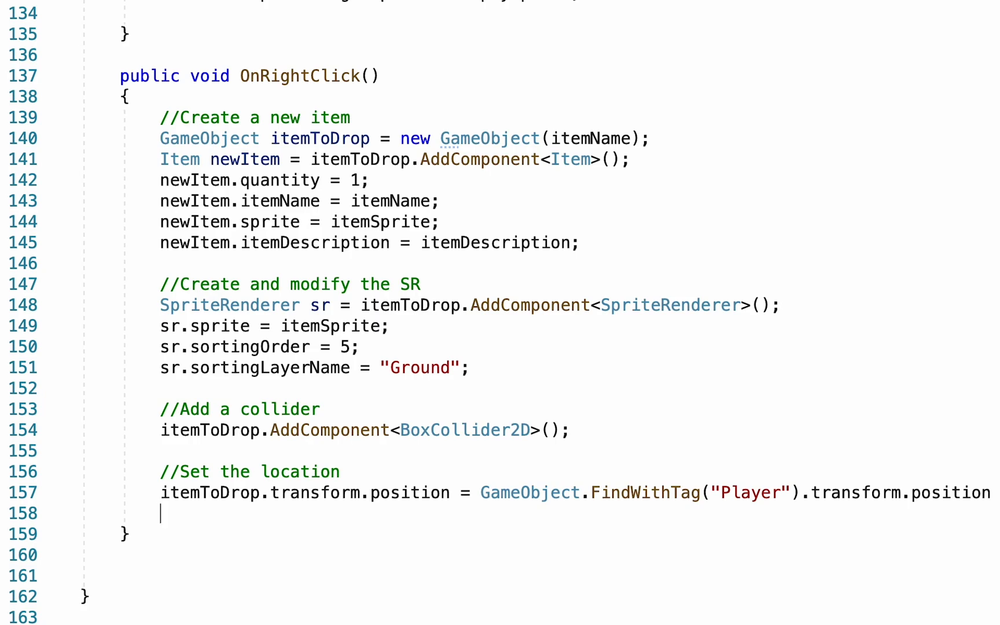
Step: Set itemToDrop.transform.localScale to new Vector3(.5f, .5f, .5f)
type("itemToDro")
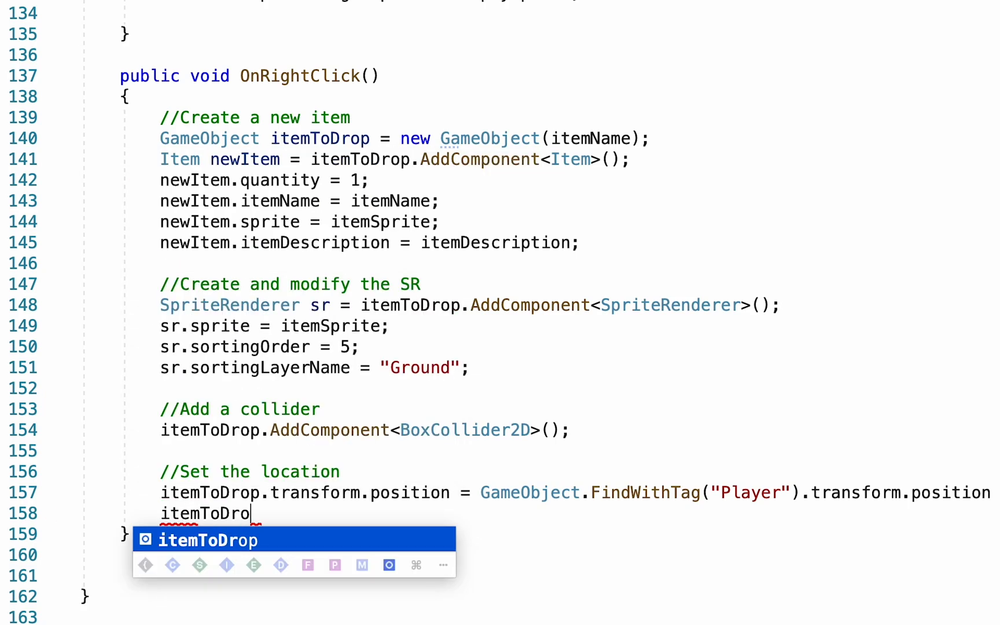
type(".transform.localScale =")
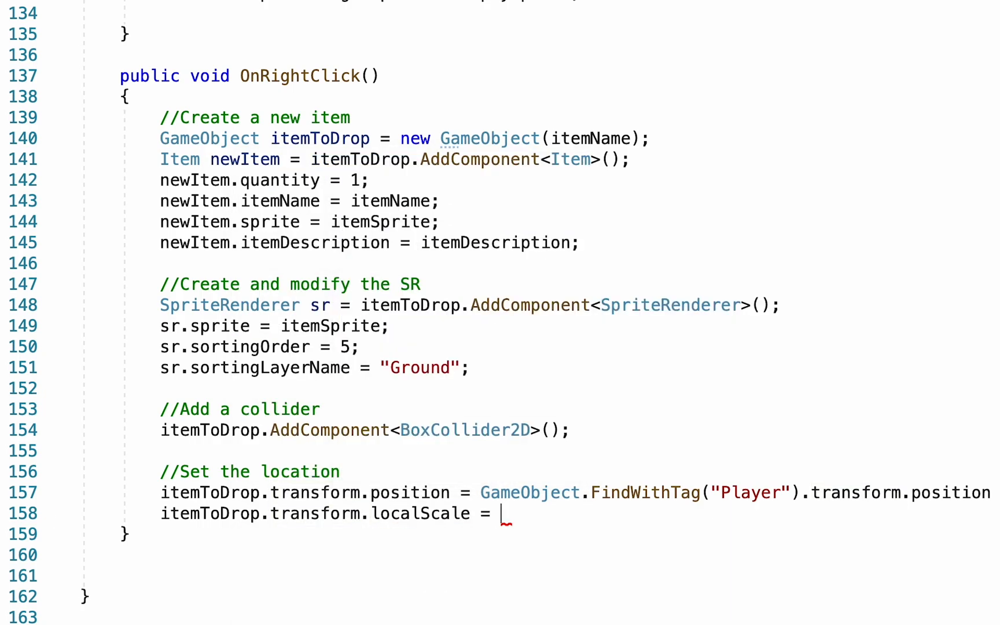
type("new Vector3")
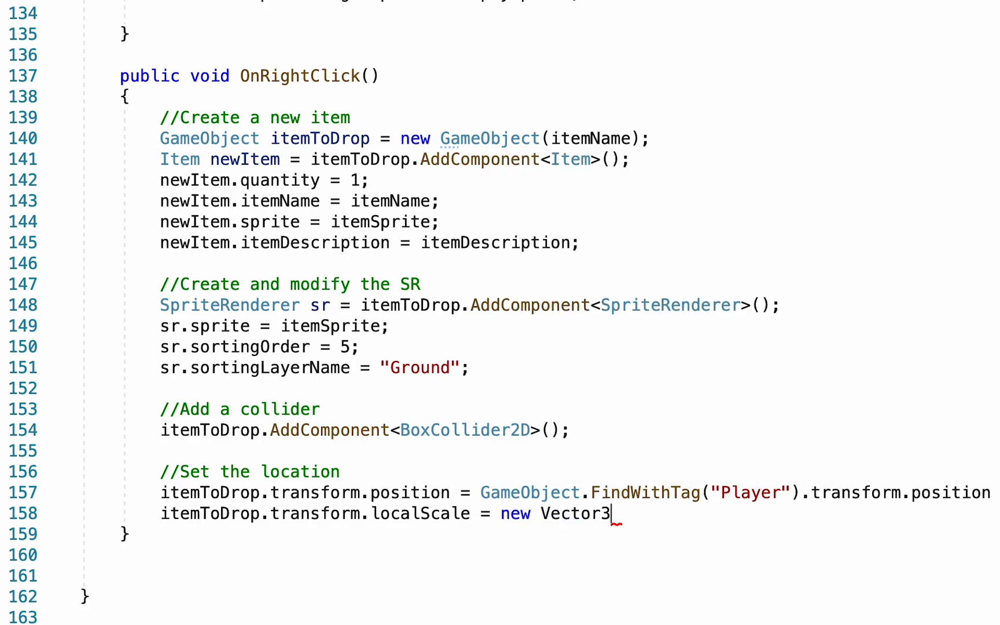
type("(")
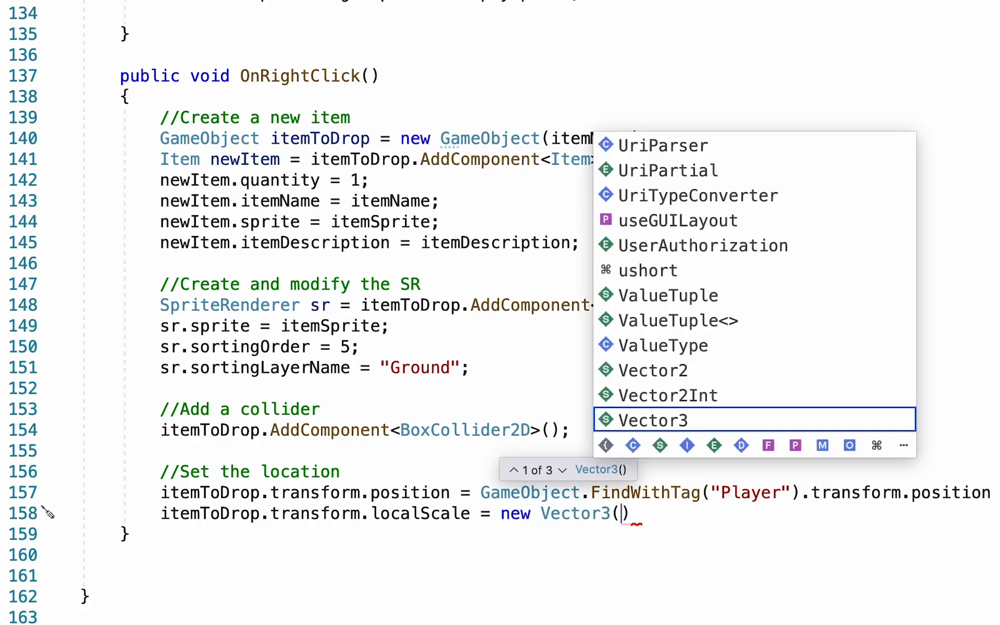
type(".5f")
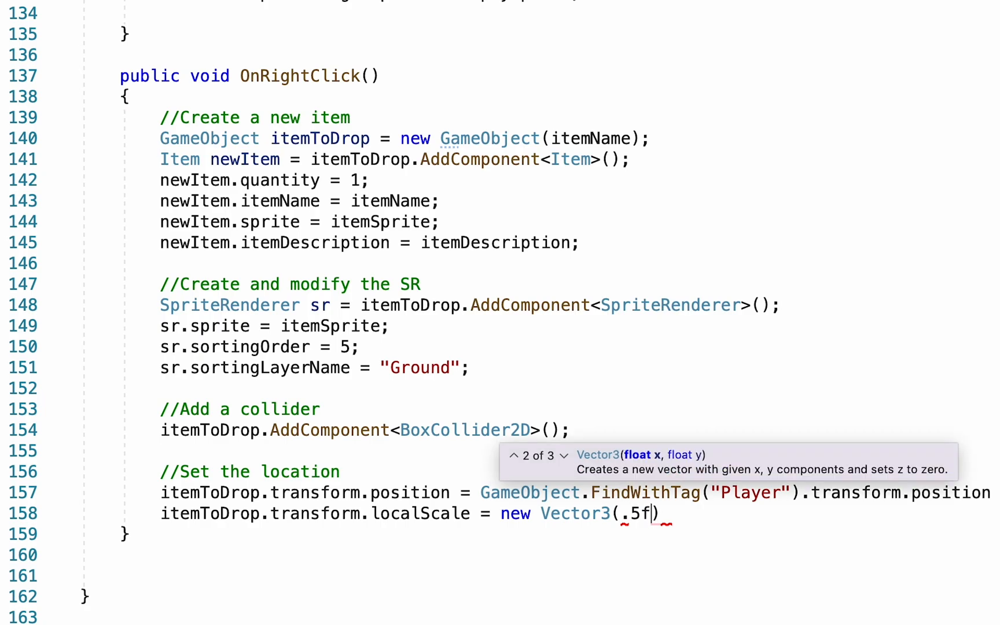
type(", .5f,")
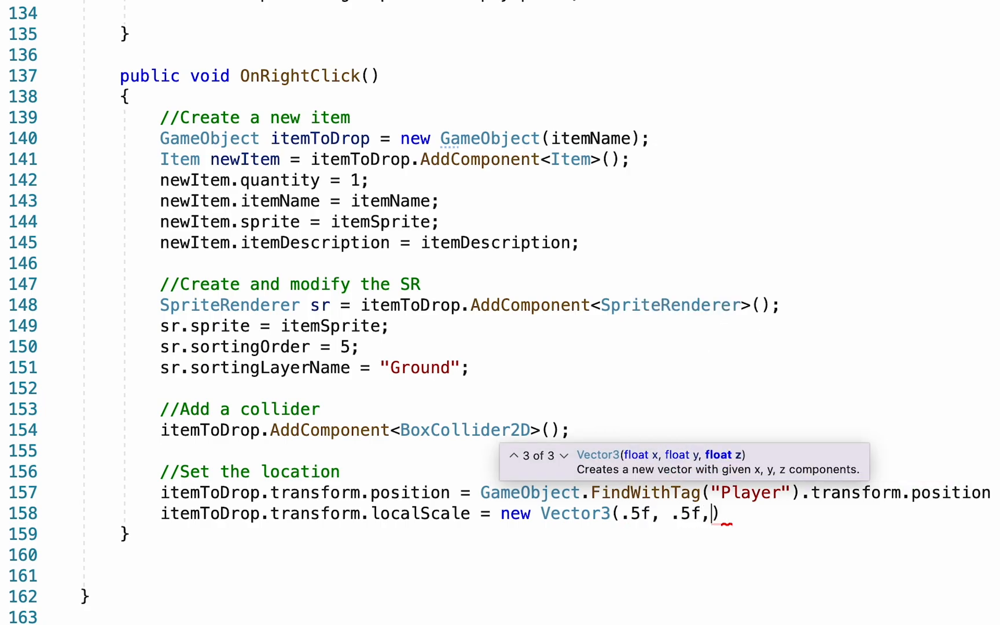
type(".5f)")
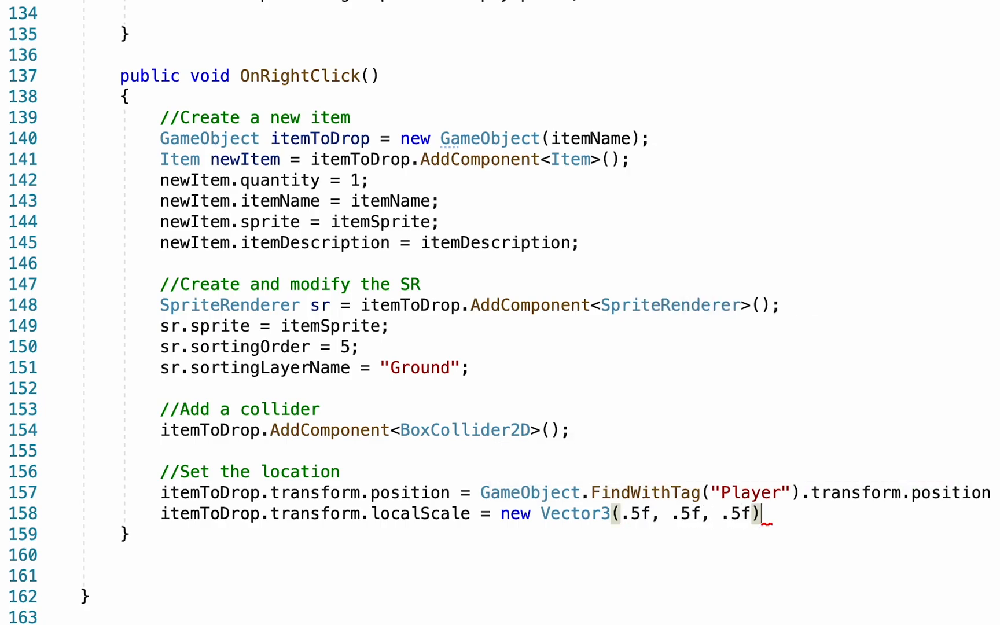
type(";")
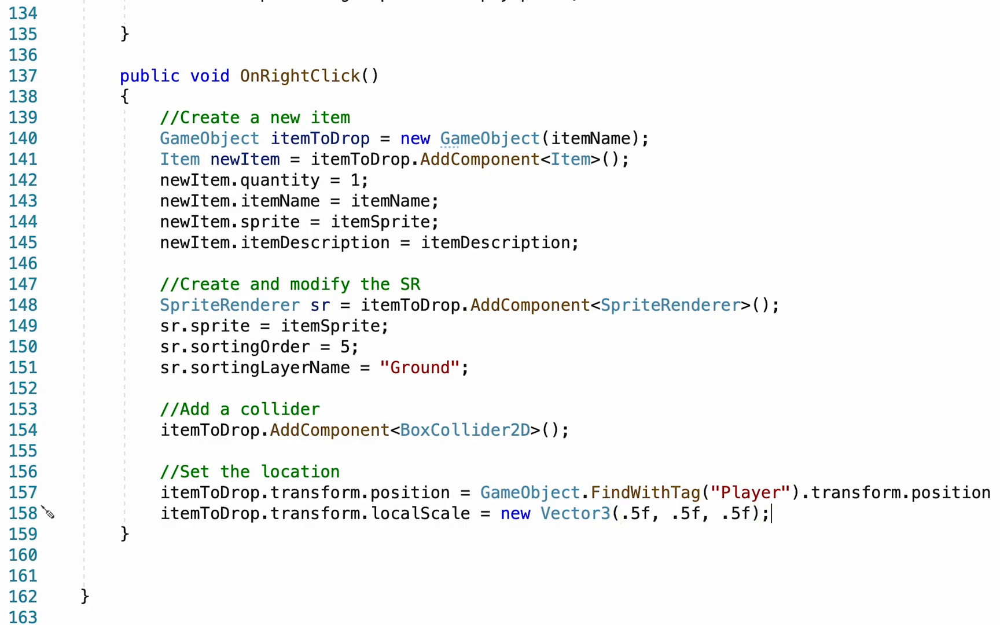
scroll("up", 3)
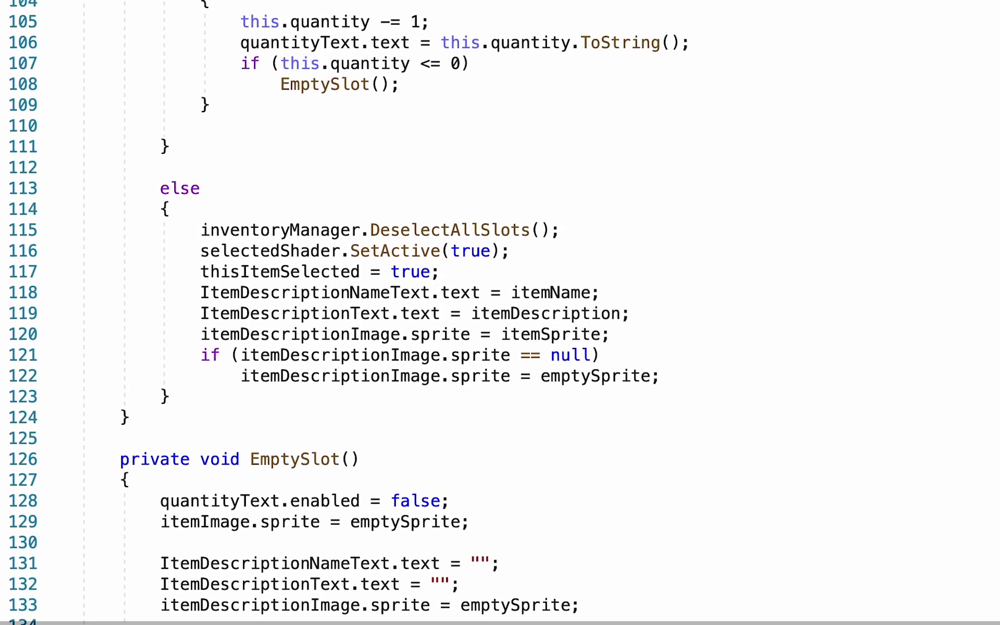
Step: Select the quantity -= 1 lines and add a 'Subtract the item' comment further down
left_click_drag(241, 21, 523, 43)
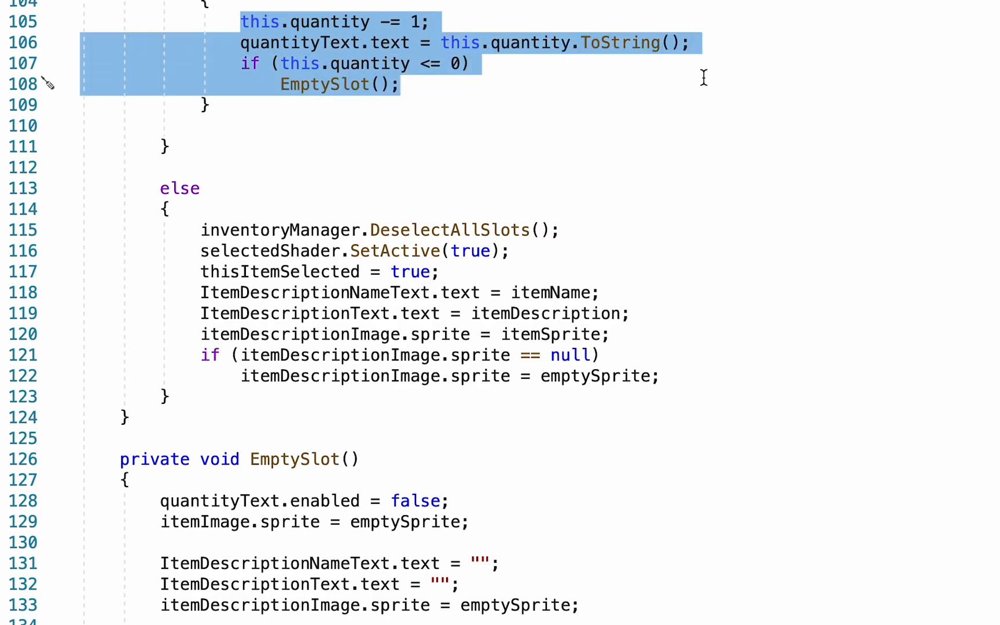
scroll("down", 3)
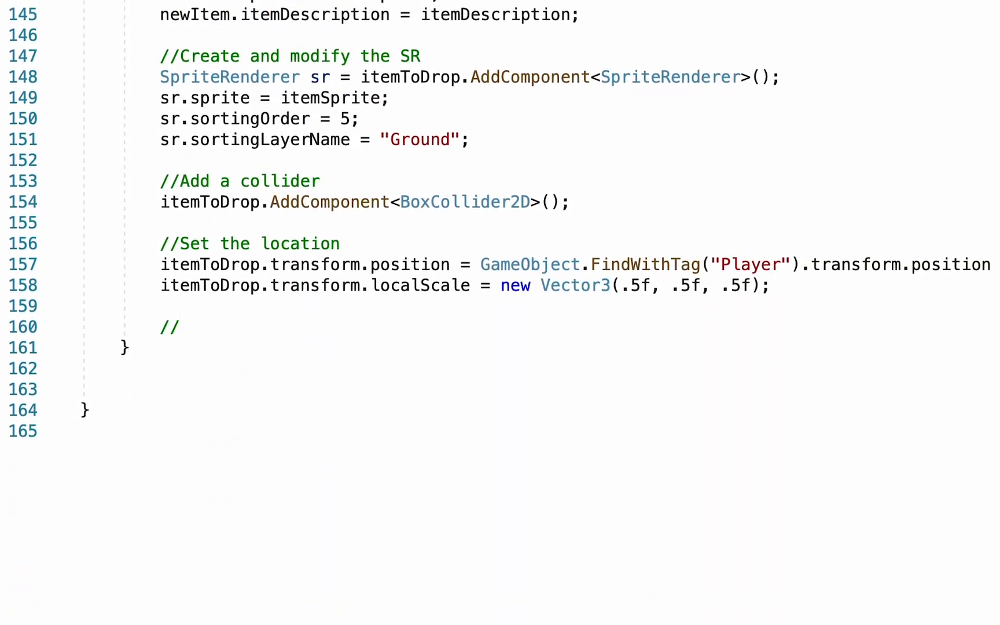
type("Subtract the")
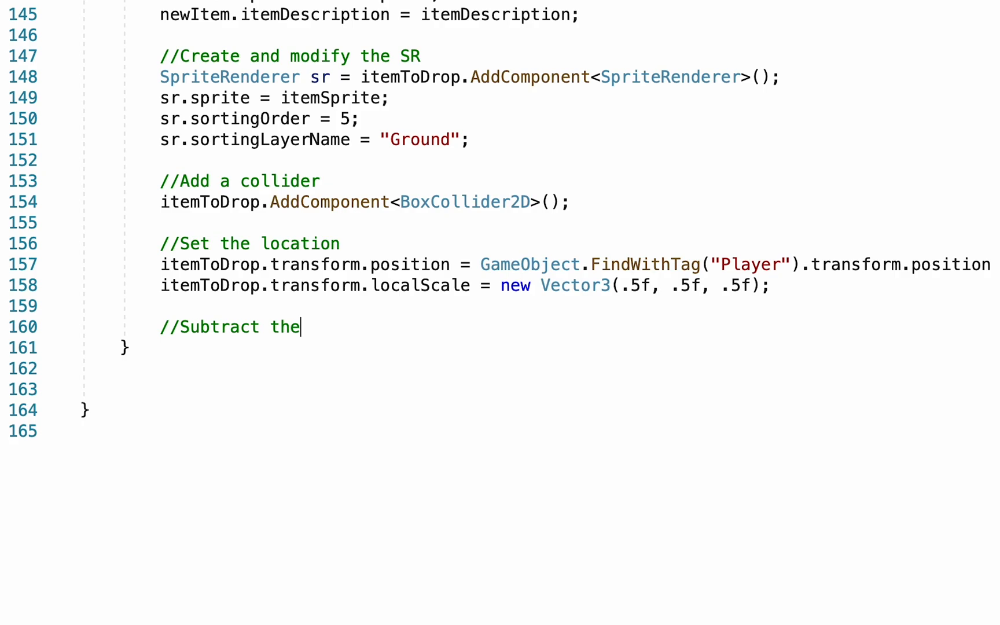
type("item")
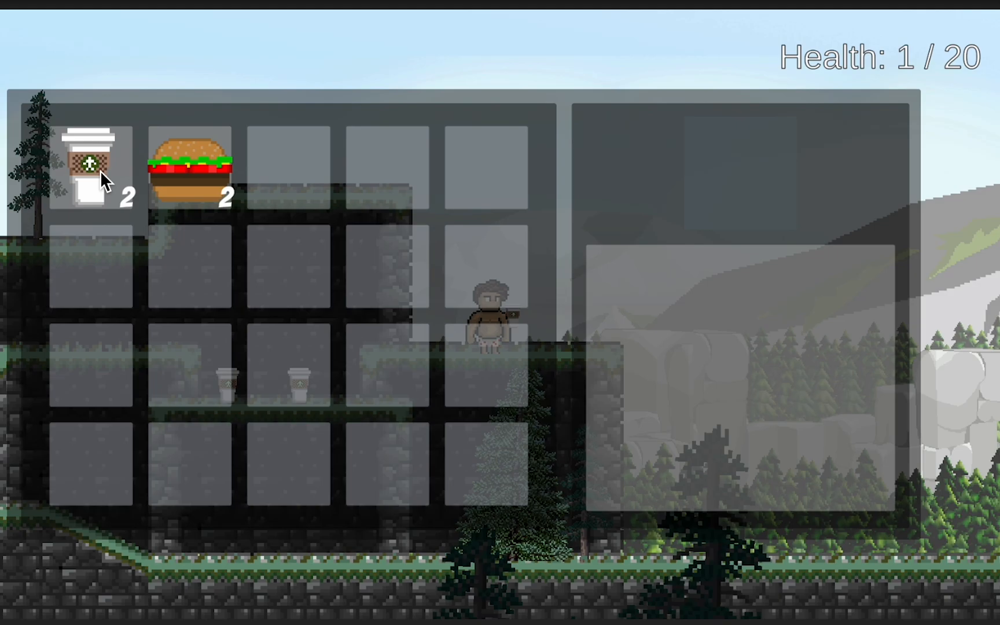
Step: Right-click the coffee slot to drop one coffee into the world
left_click(89, 169)
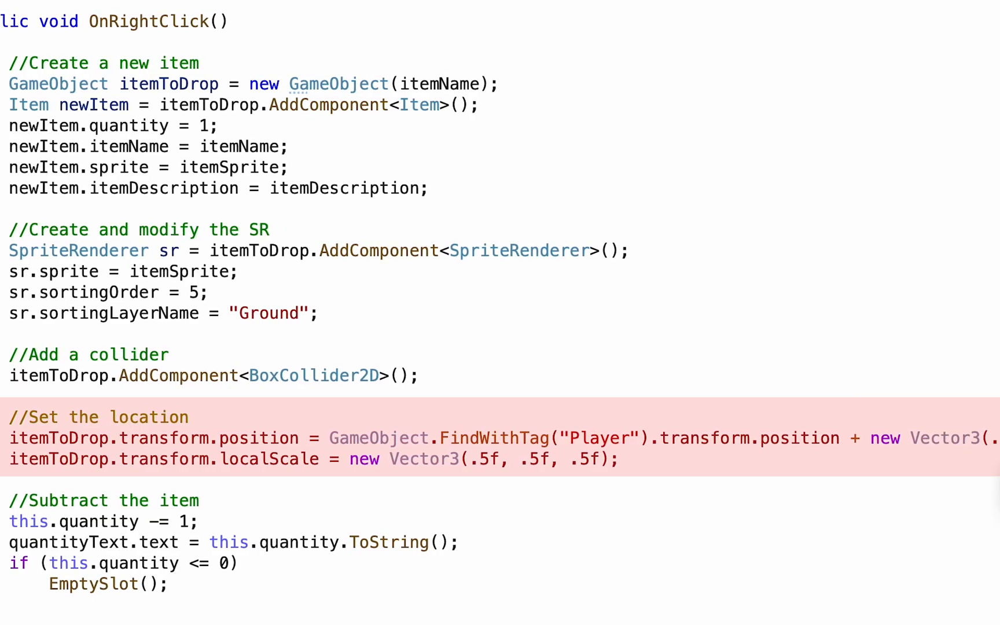
Step: Change the position offset's x value from .5f to 2
type("2, 0, 0);")
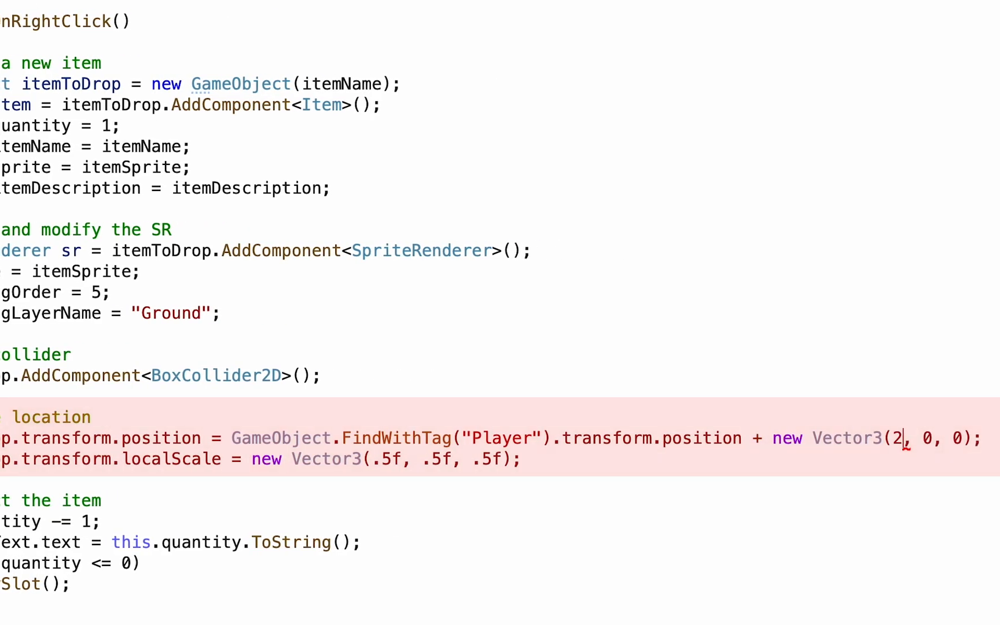
type("1")
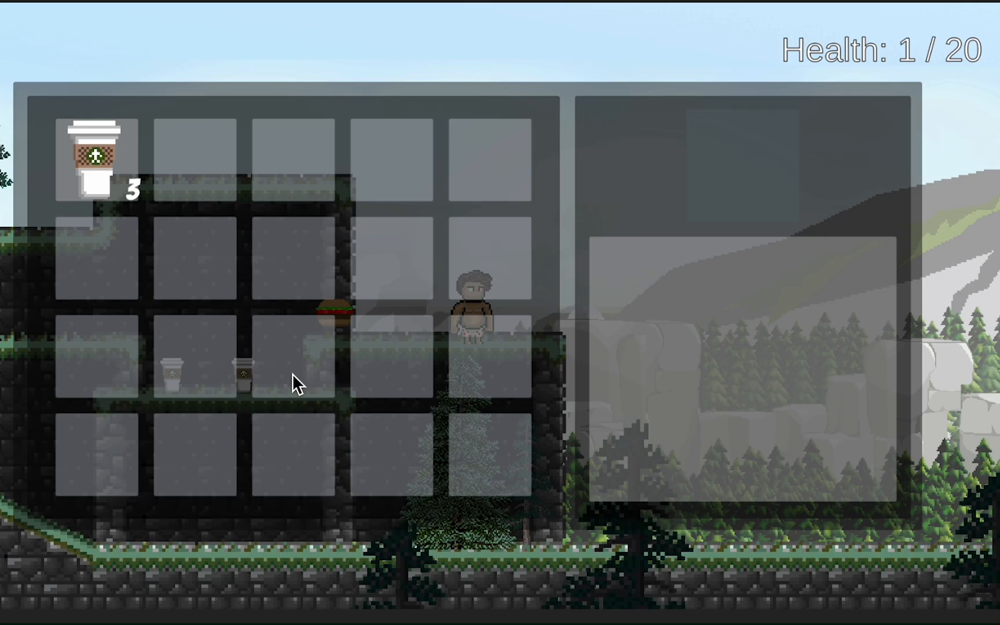
mouse_move(329, 281)
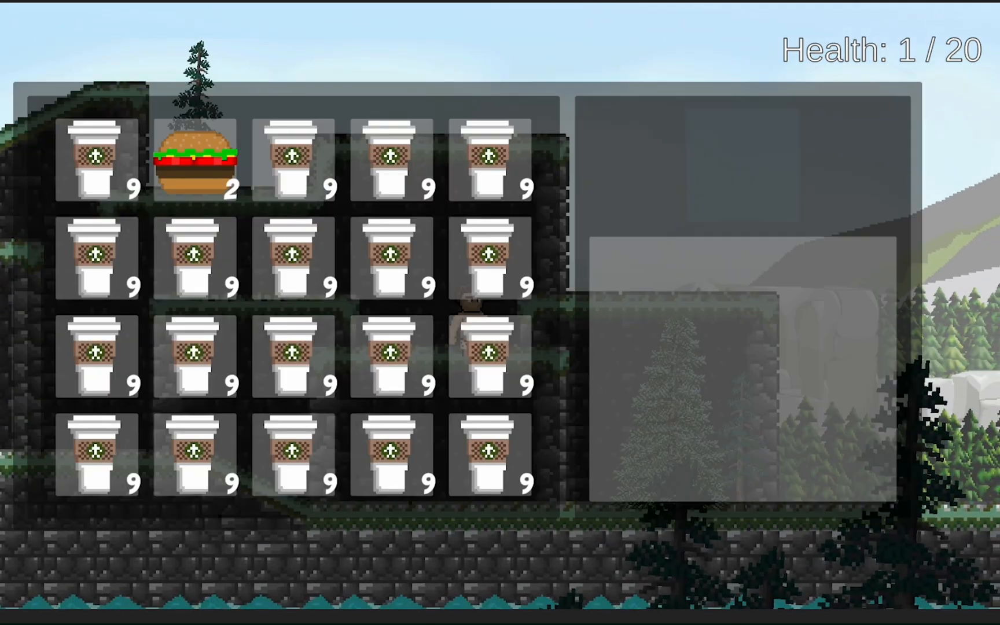
Step: Right-click the burger slot to drop one burger
left_click(196, 159)
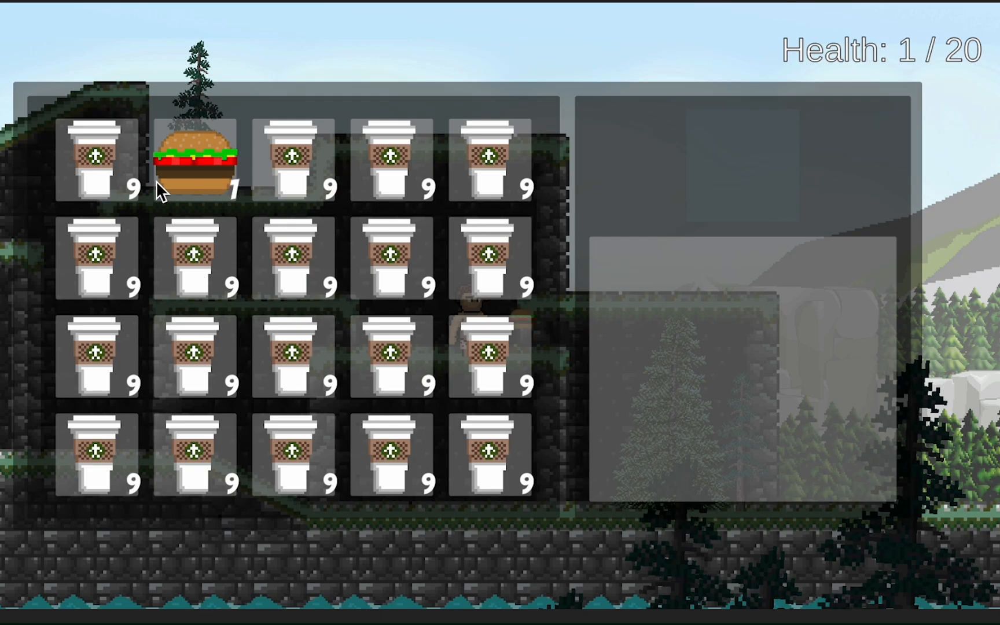